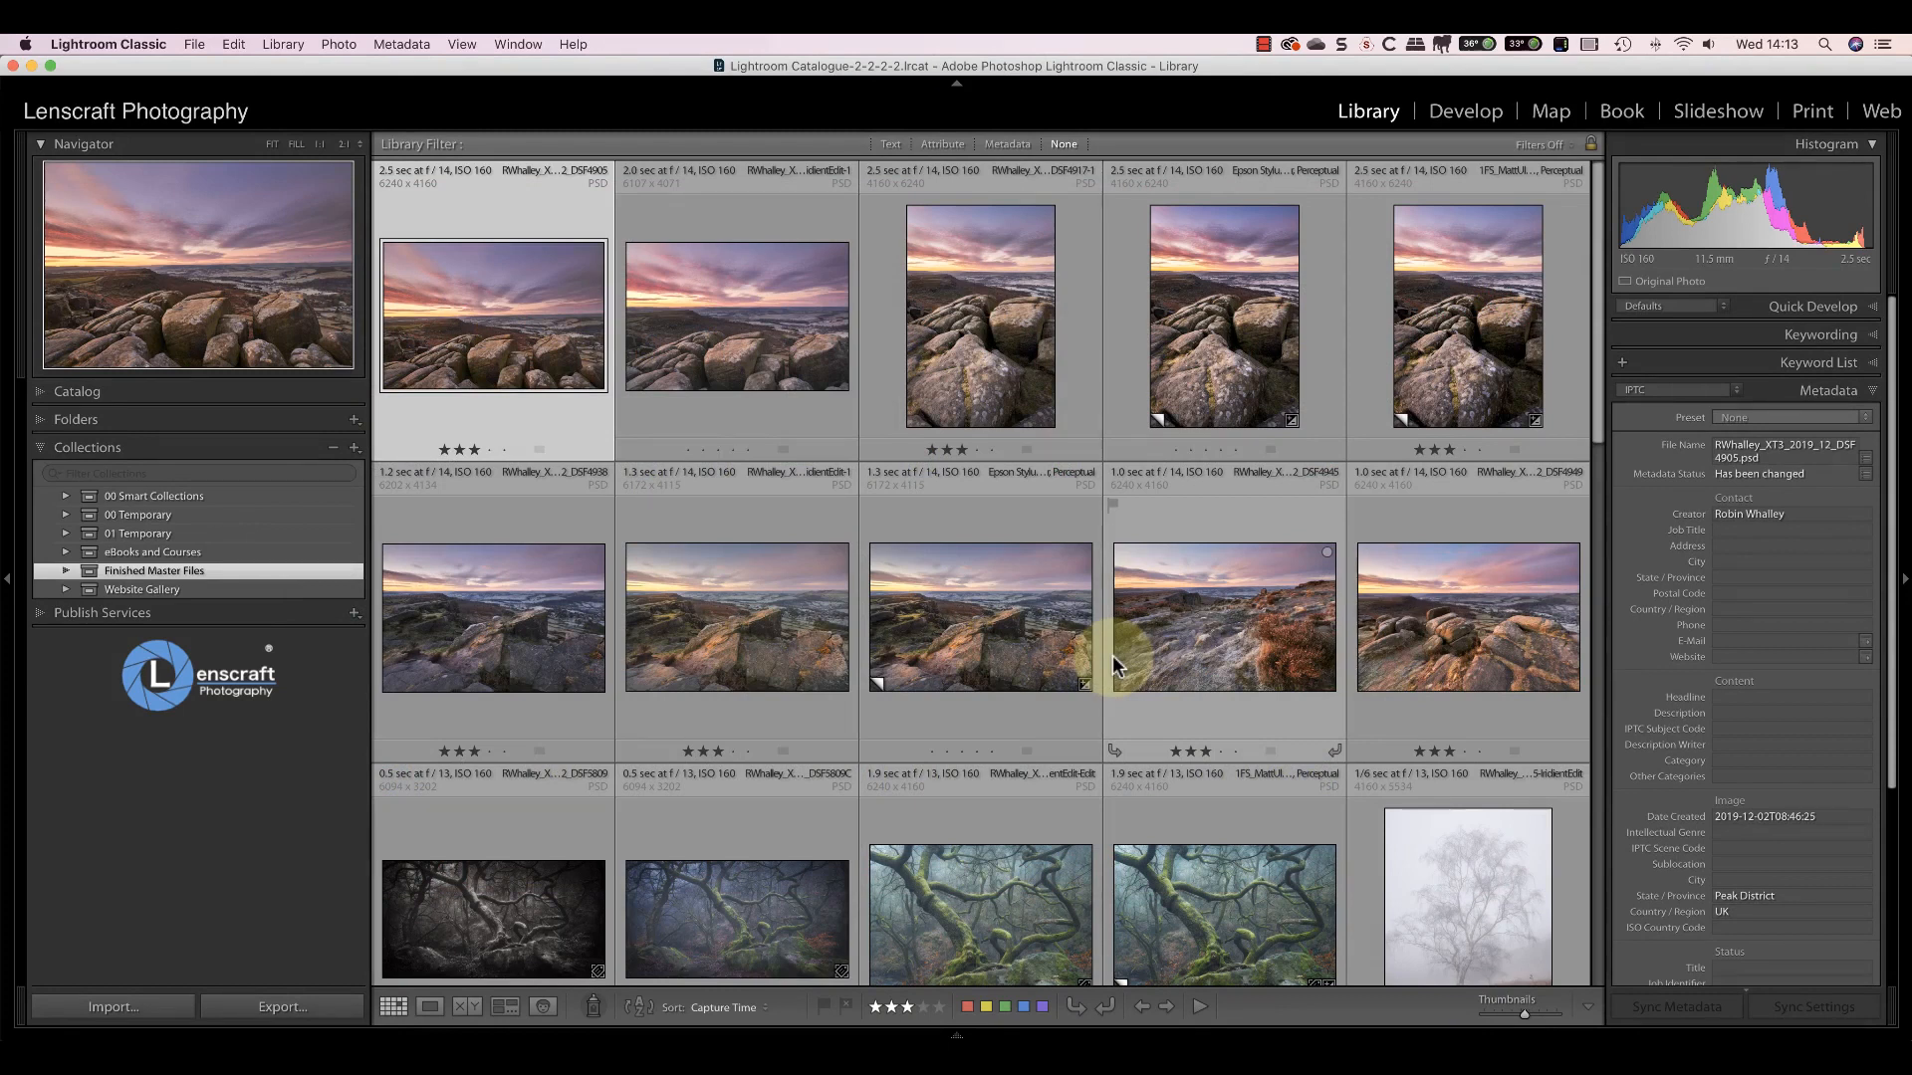
pyautogui.moveTo(1112, 664)
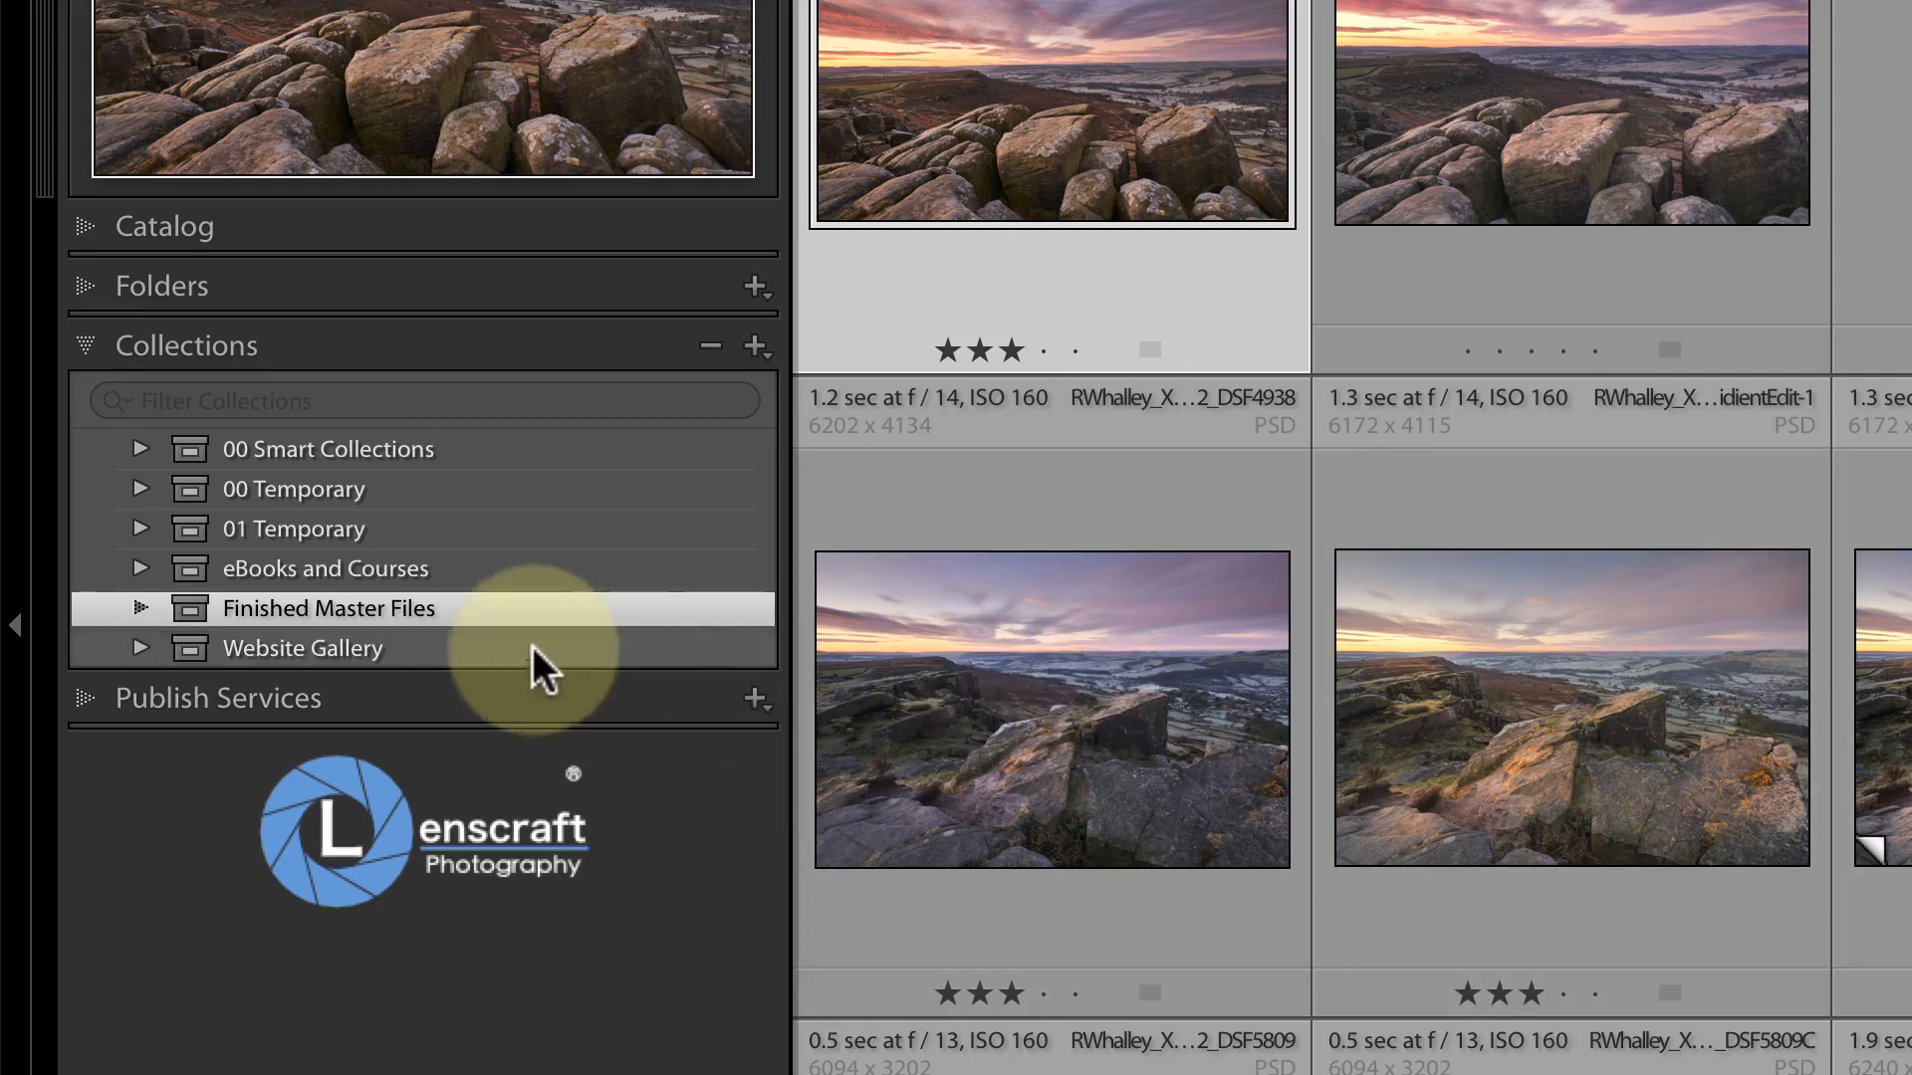
# Step: Expand Finished Master Files, Landscapes and UK Landscapes, then view the Lake District collection
pyautogui.click(140, 608)
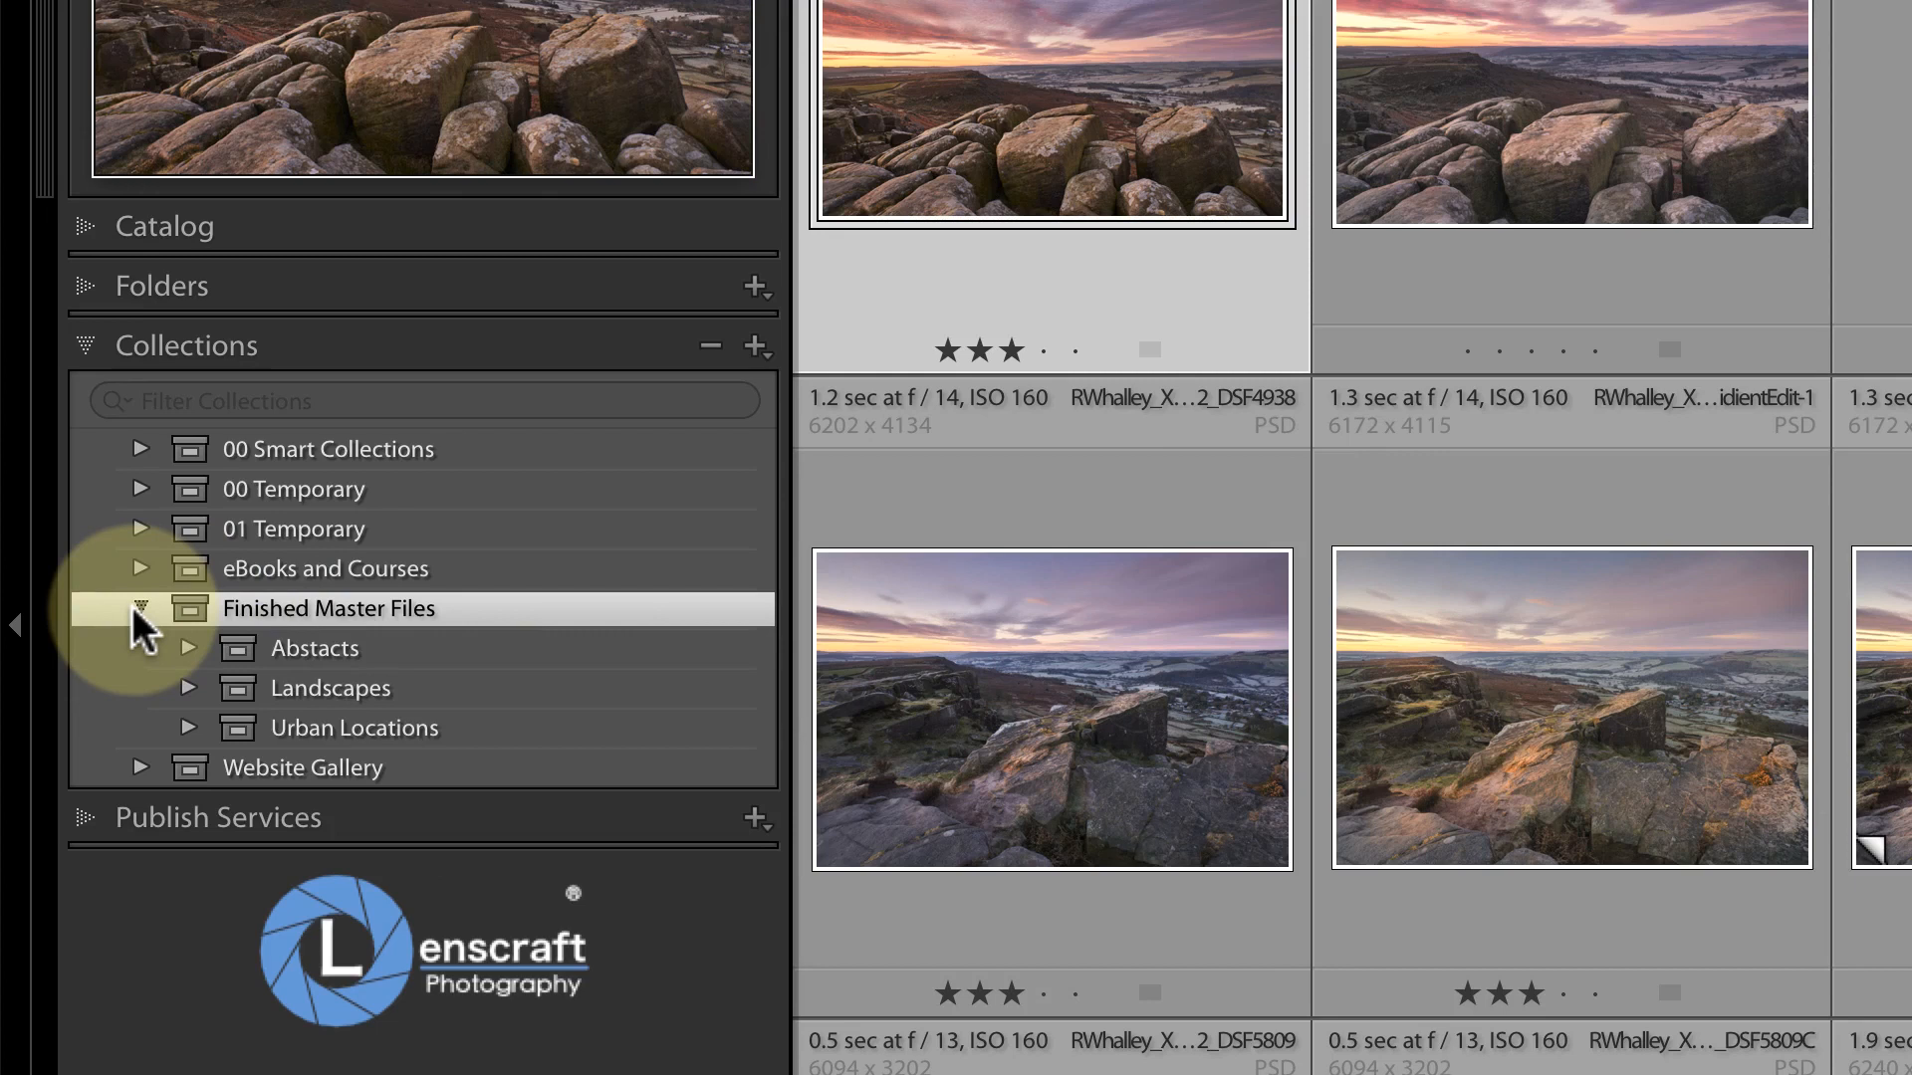
pyautogui.moveTo(196, 681)
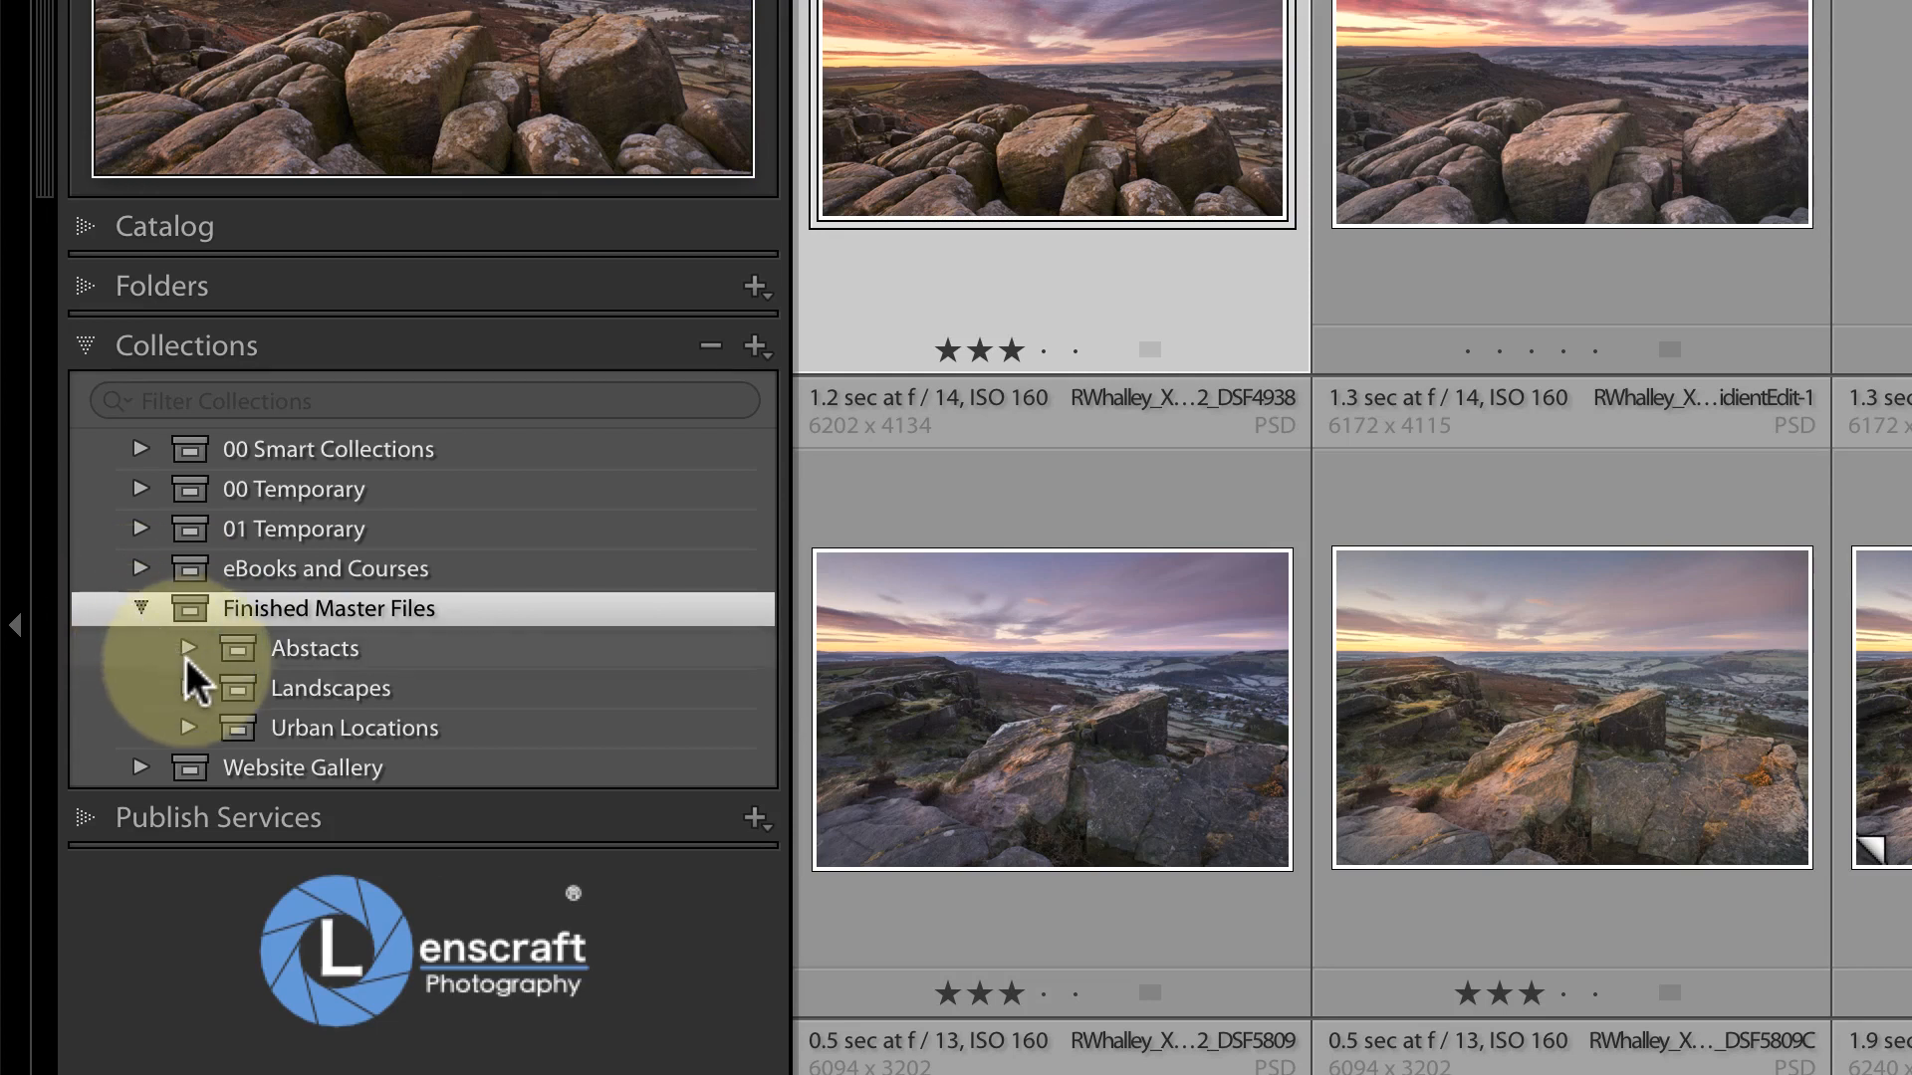
pyautogui.click(189, 688)
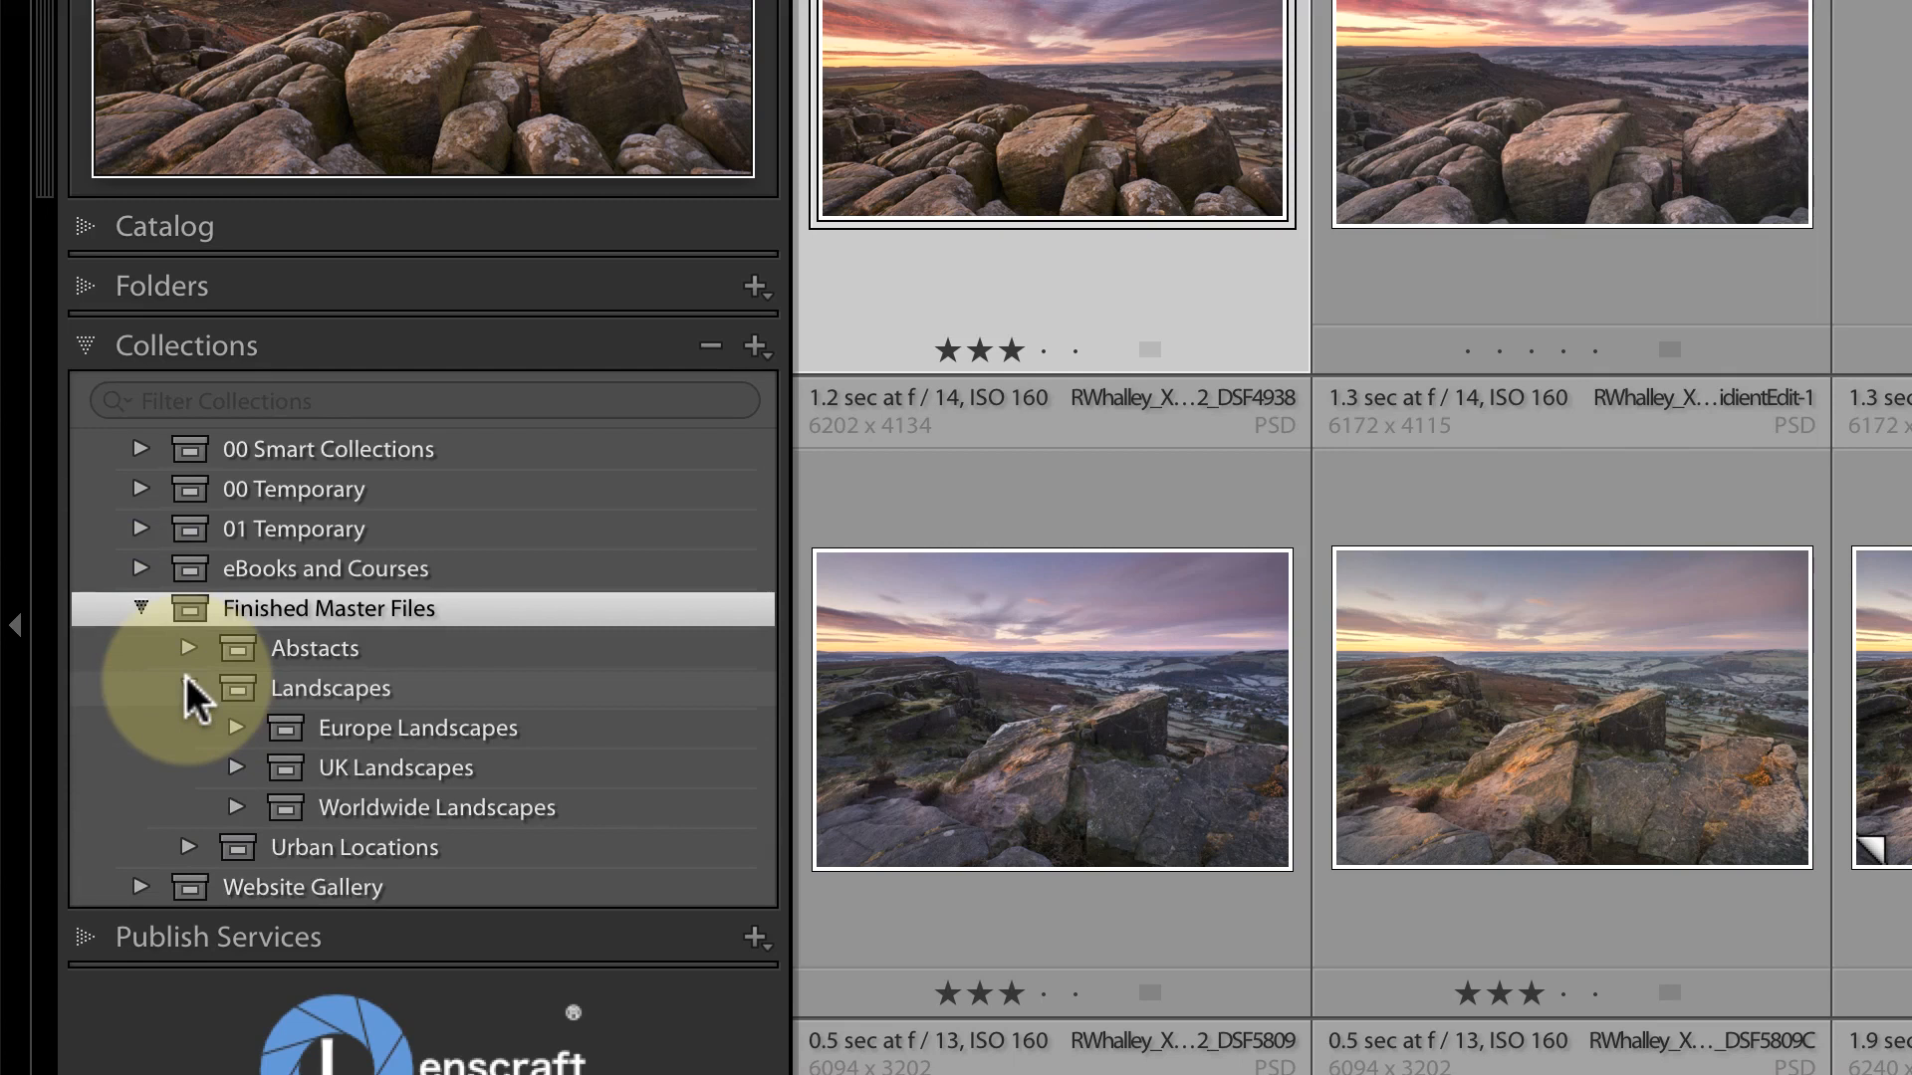
pyautogui.click(189, 687)
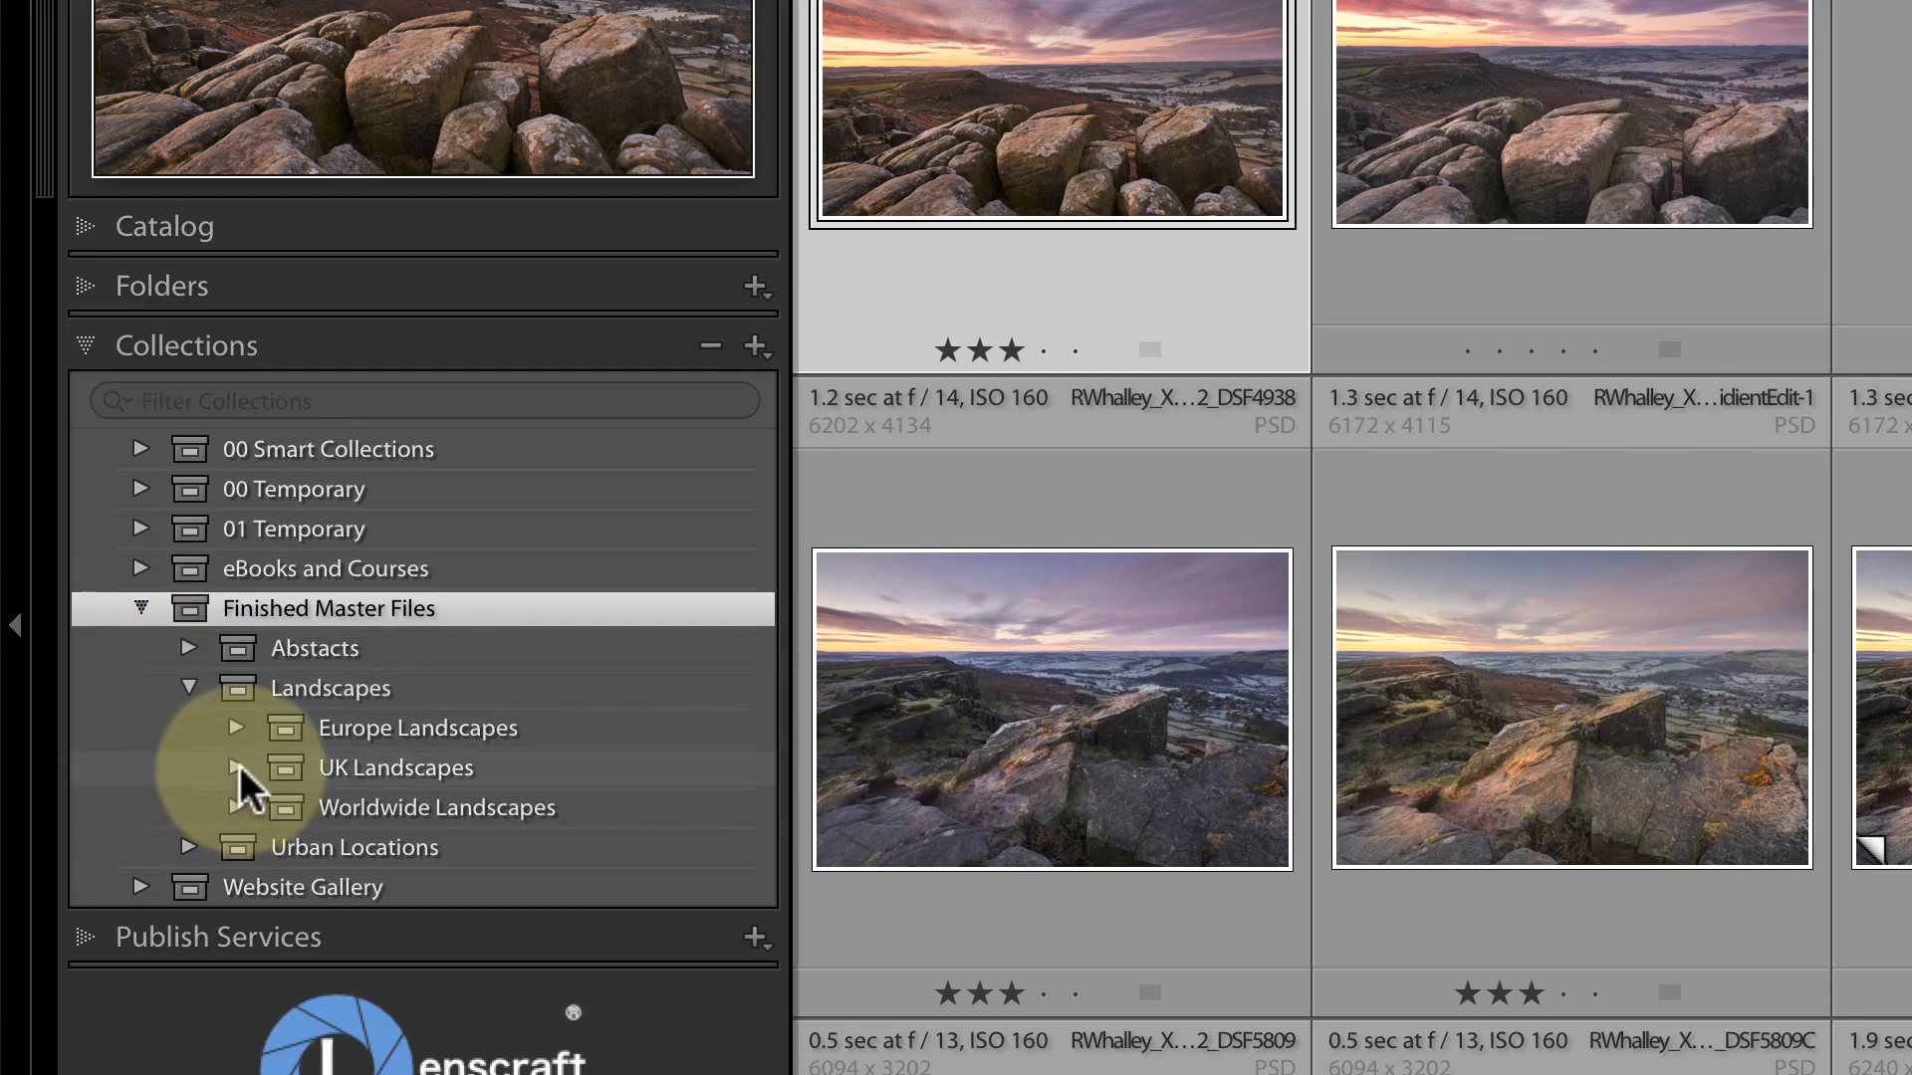
pyautogui.click(241, 768)
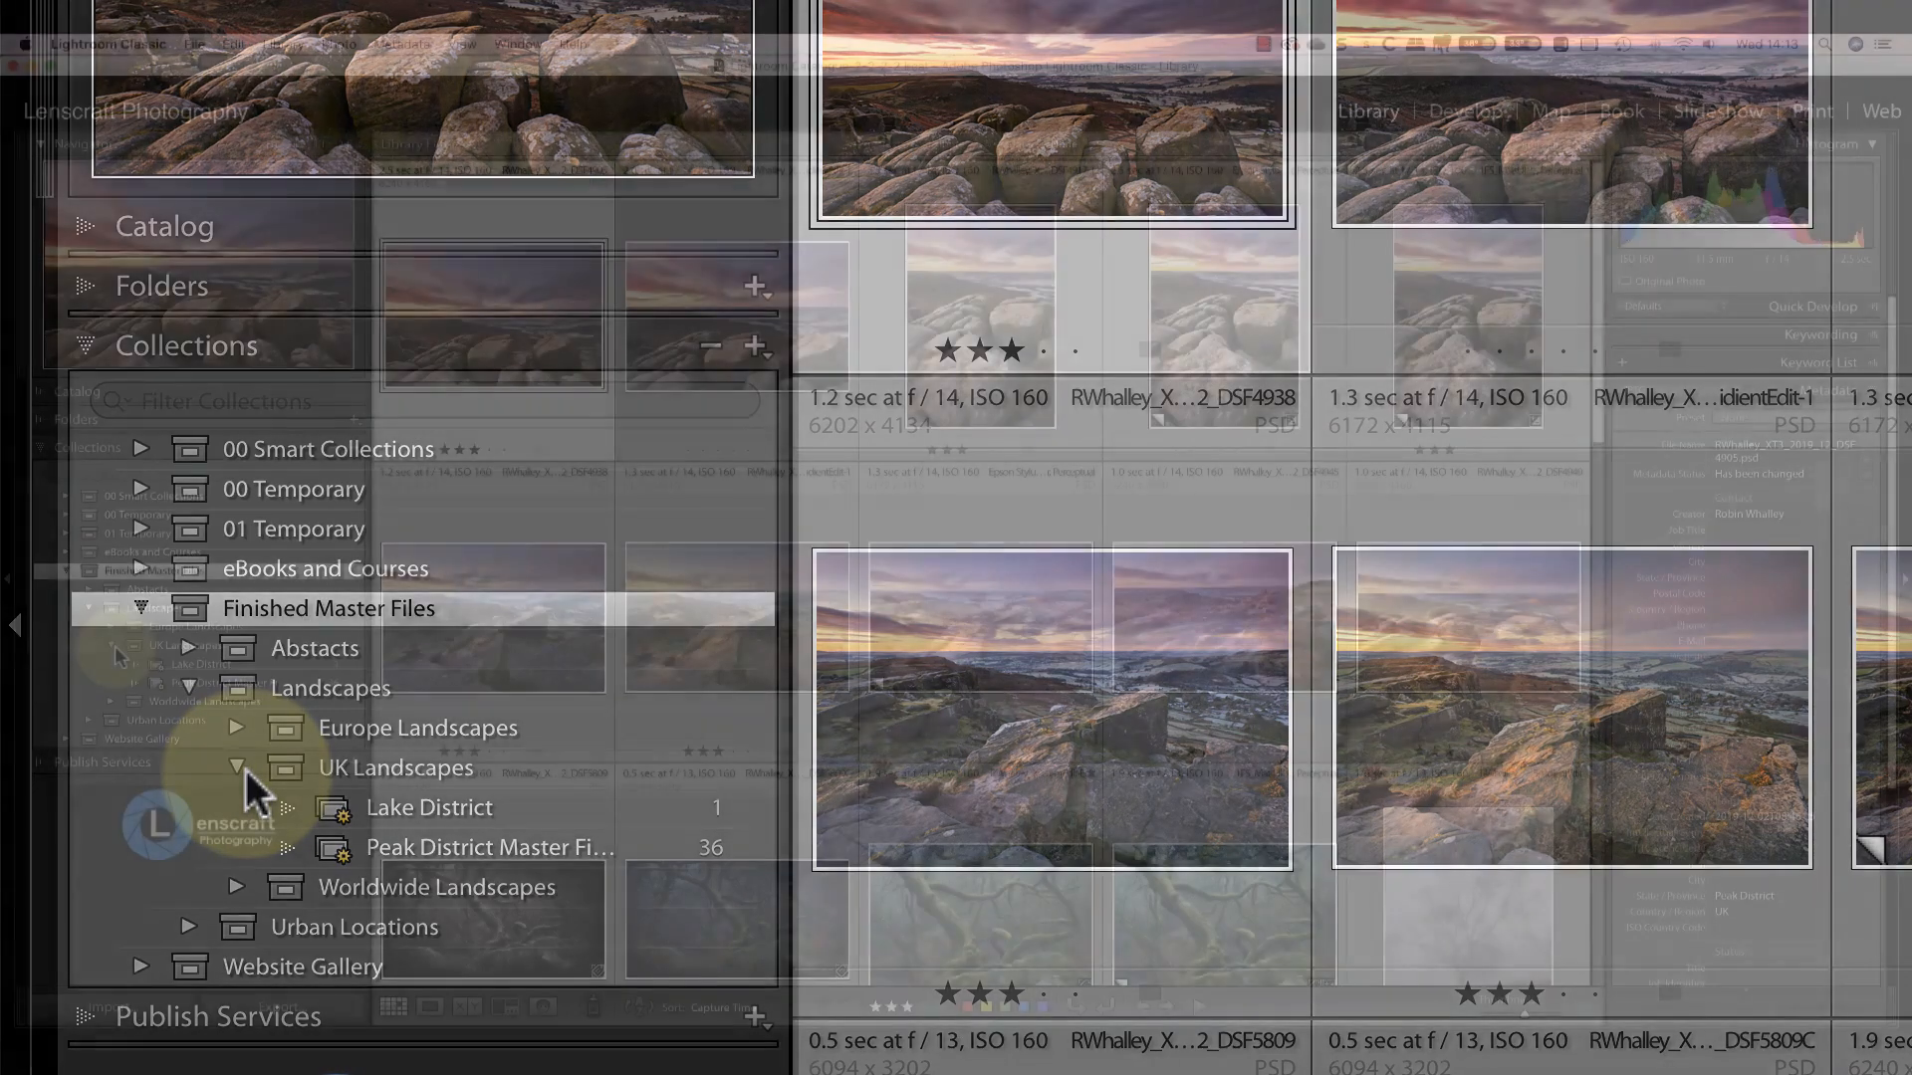
pyautogui.click(200, 663)
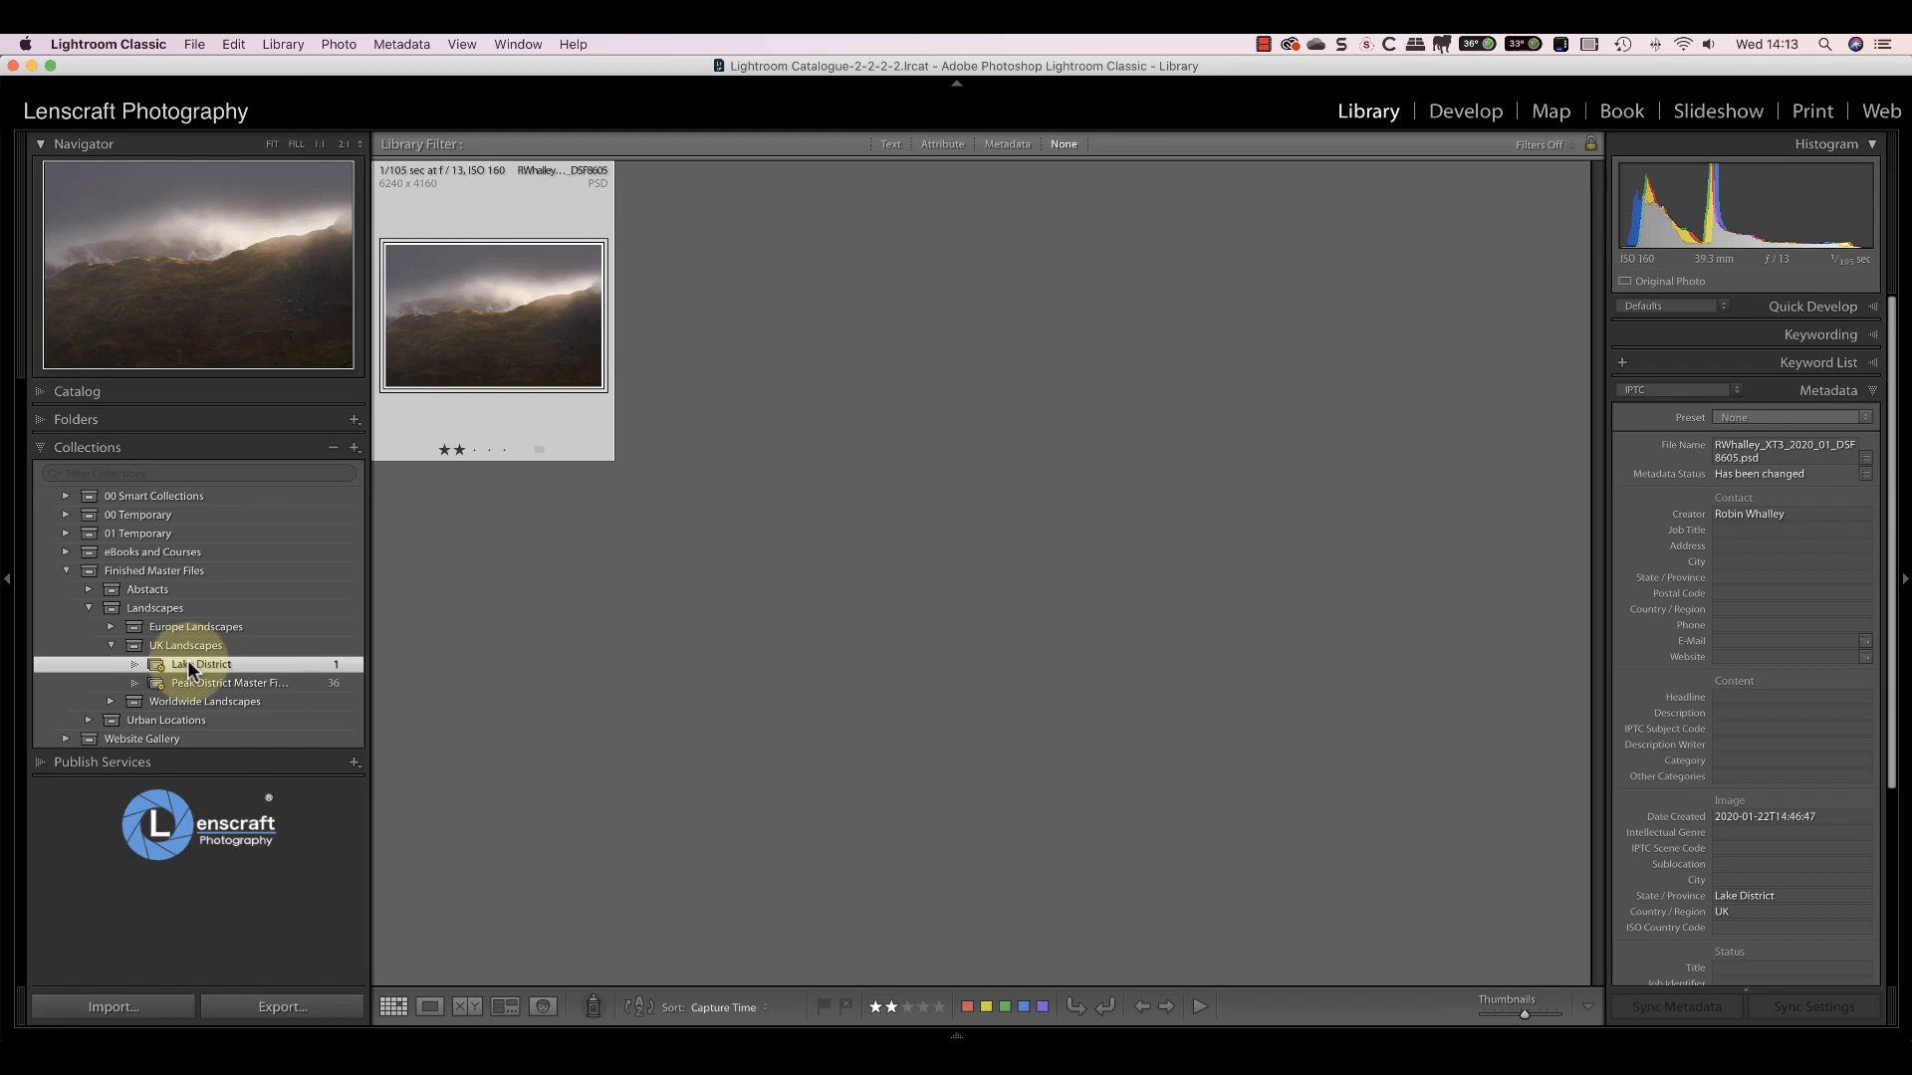
# Step: Open Lake District's Edit Smart Collection rules, keep match all, and remove the blank rating rule
pyautogui.rightClick(201, 663)
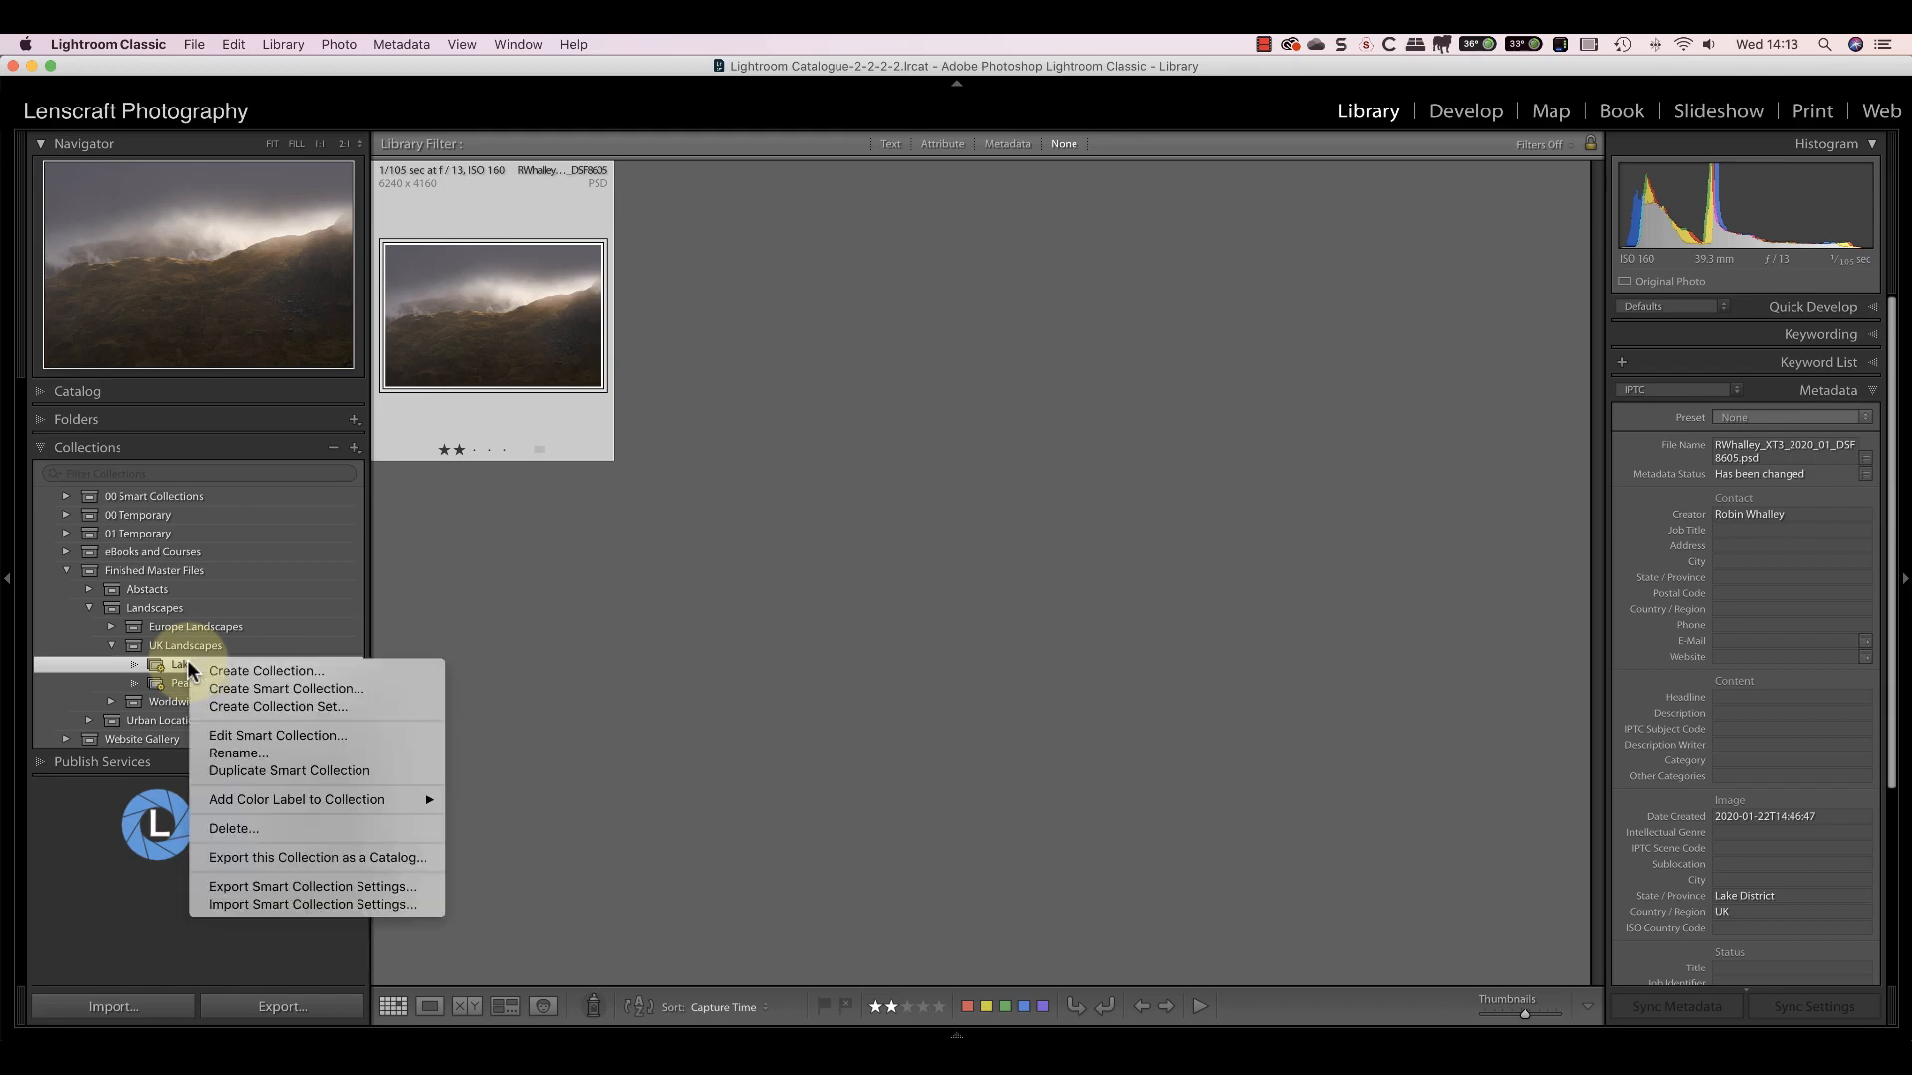
pyautogui.click(281, 741)
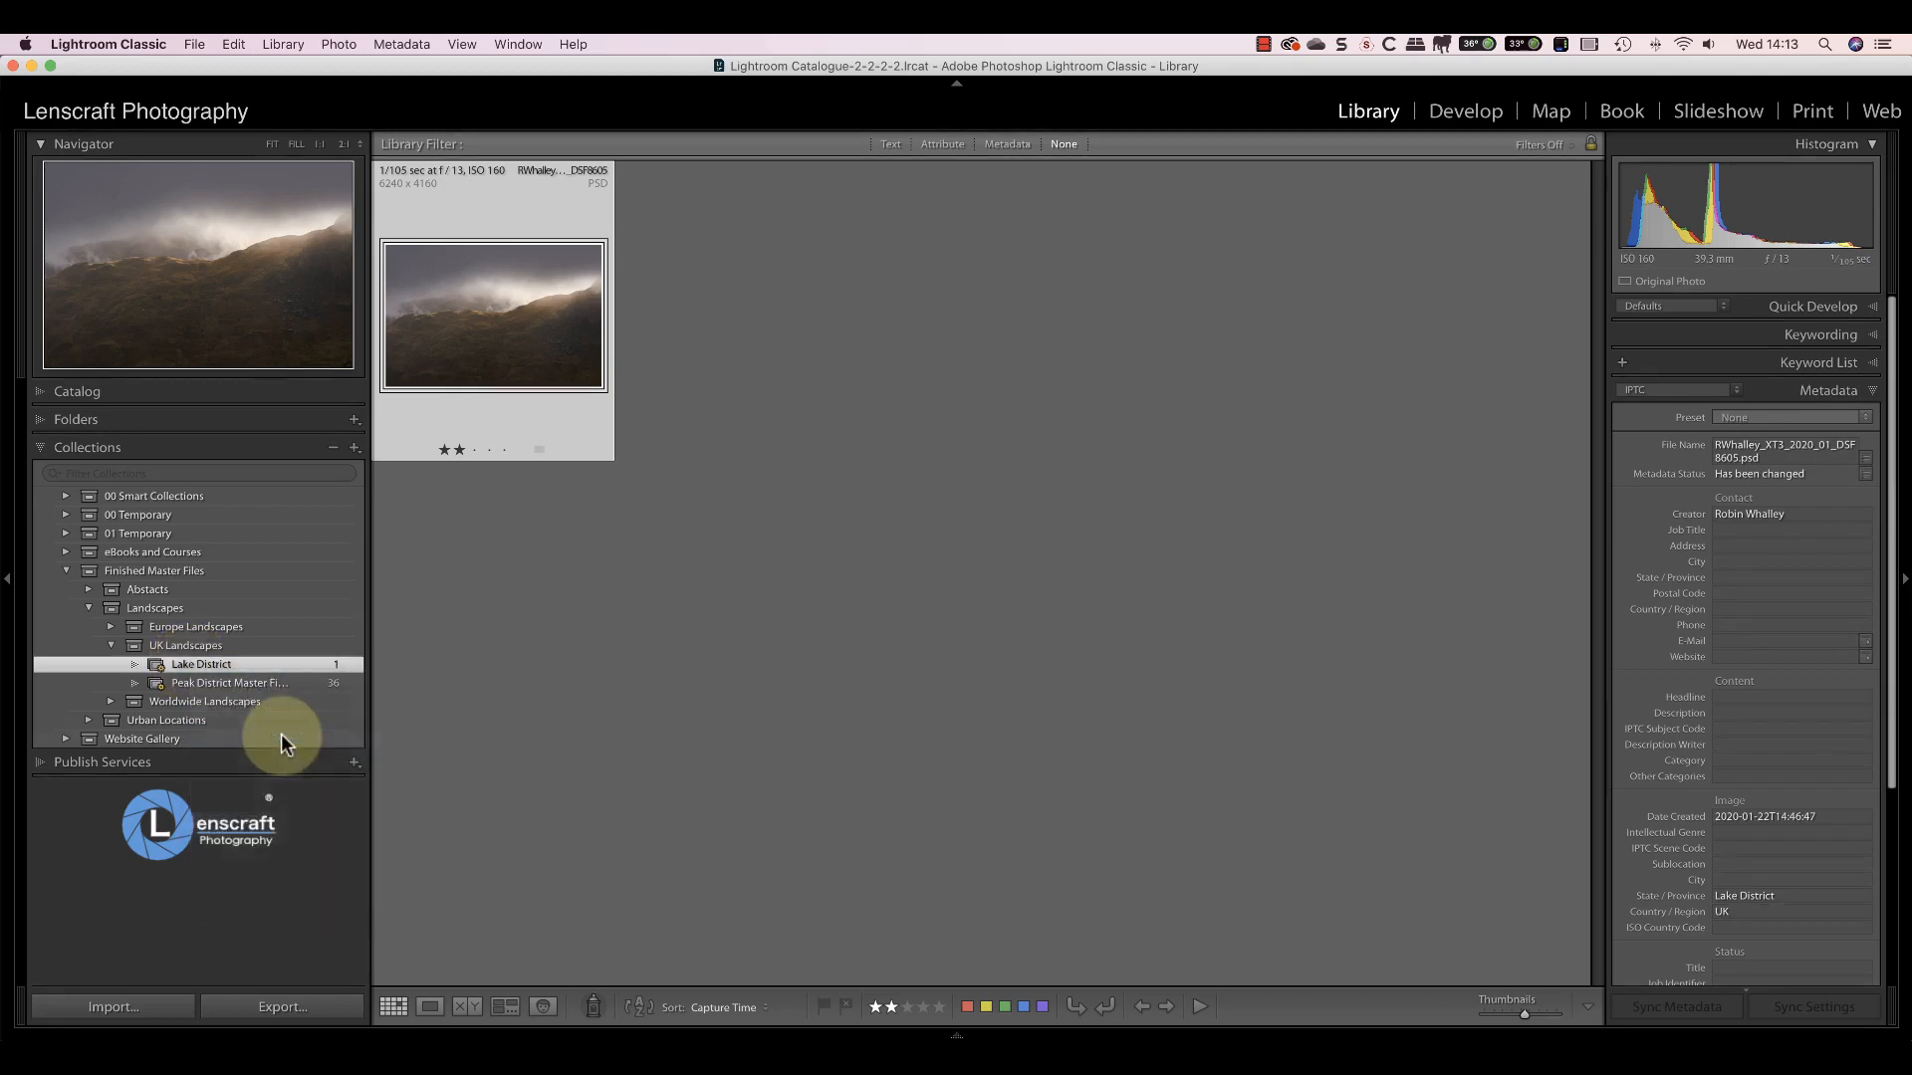
pyautogui.doubleClick(200, 664)
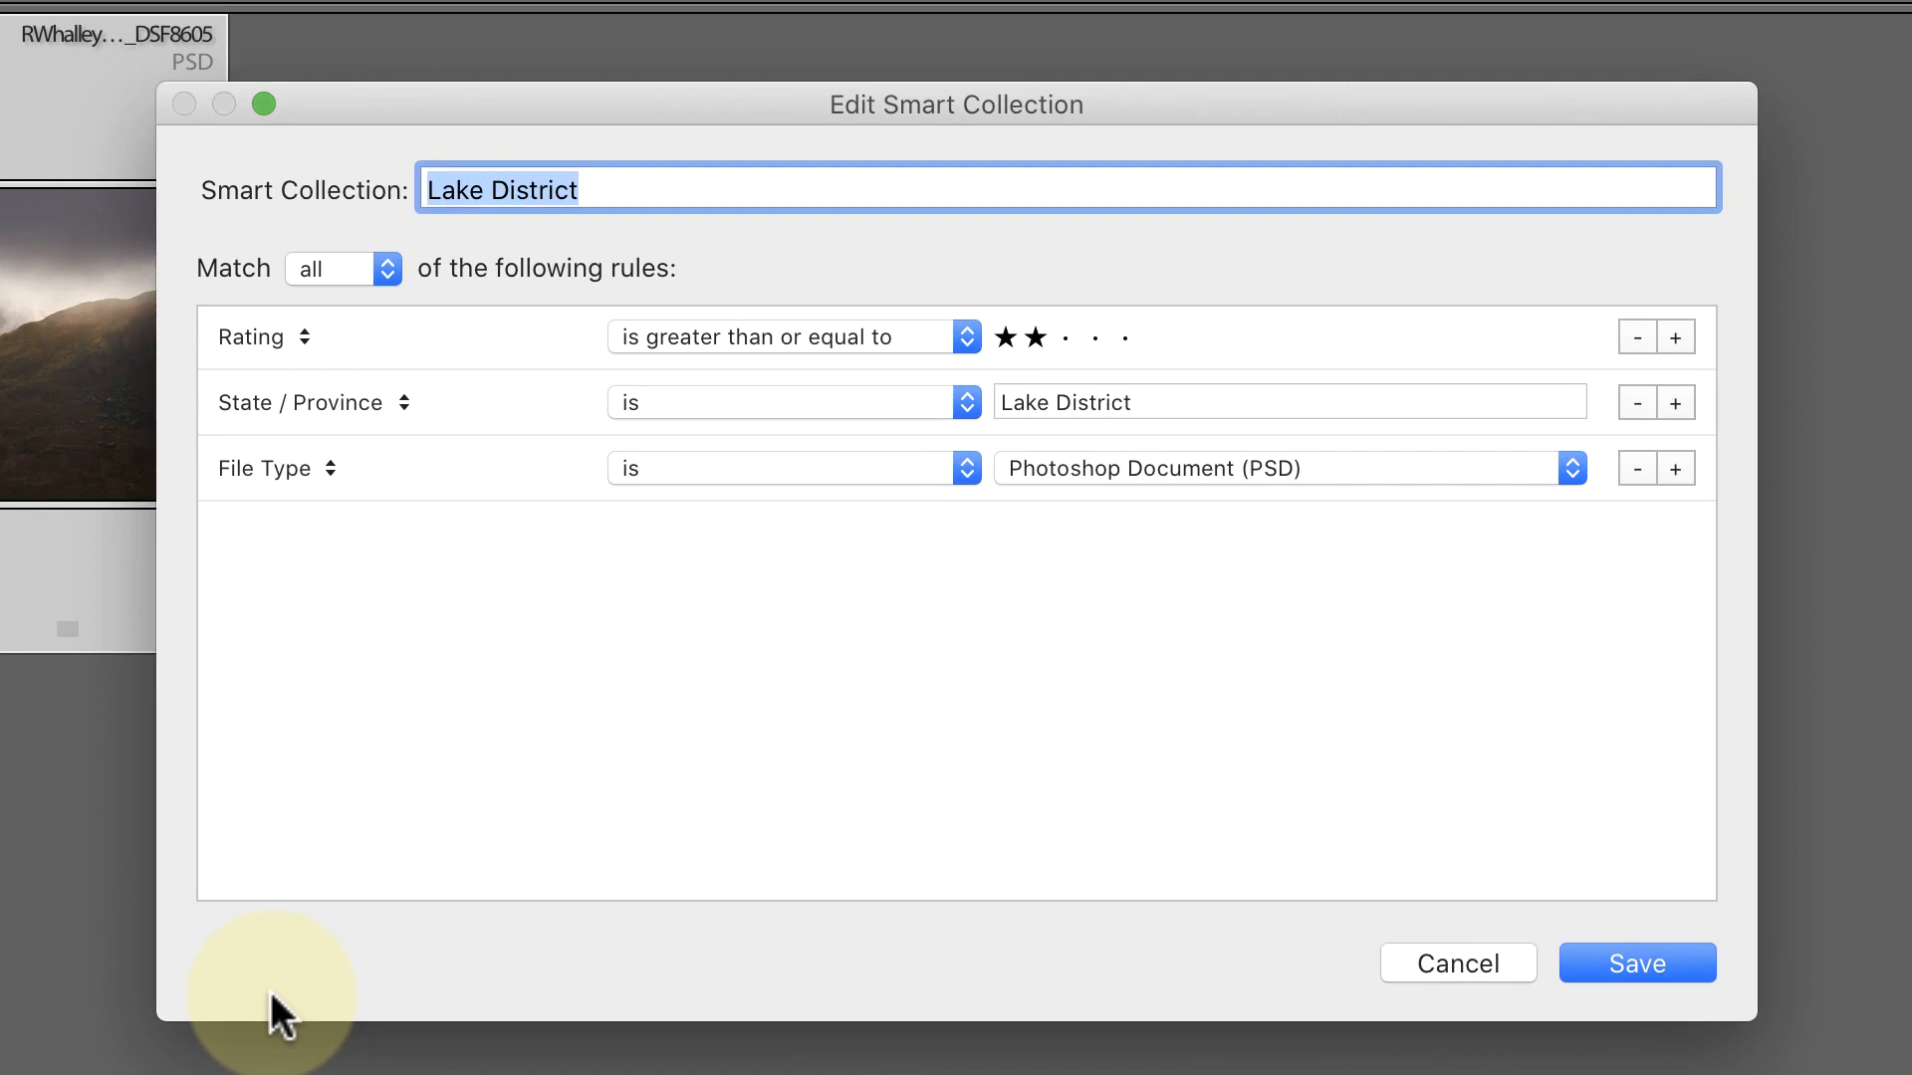
pyautogui.click(343, 268)
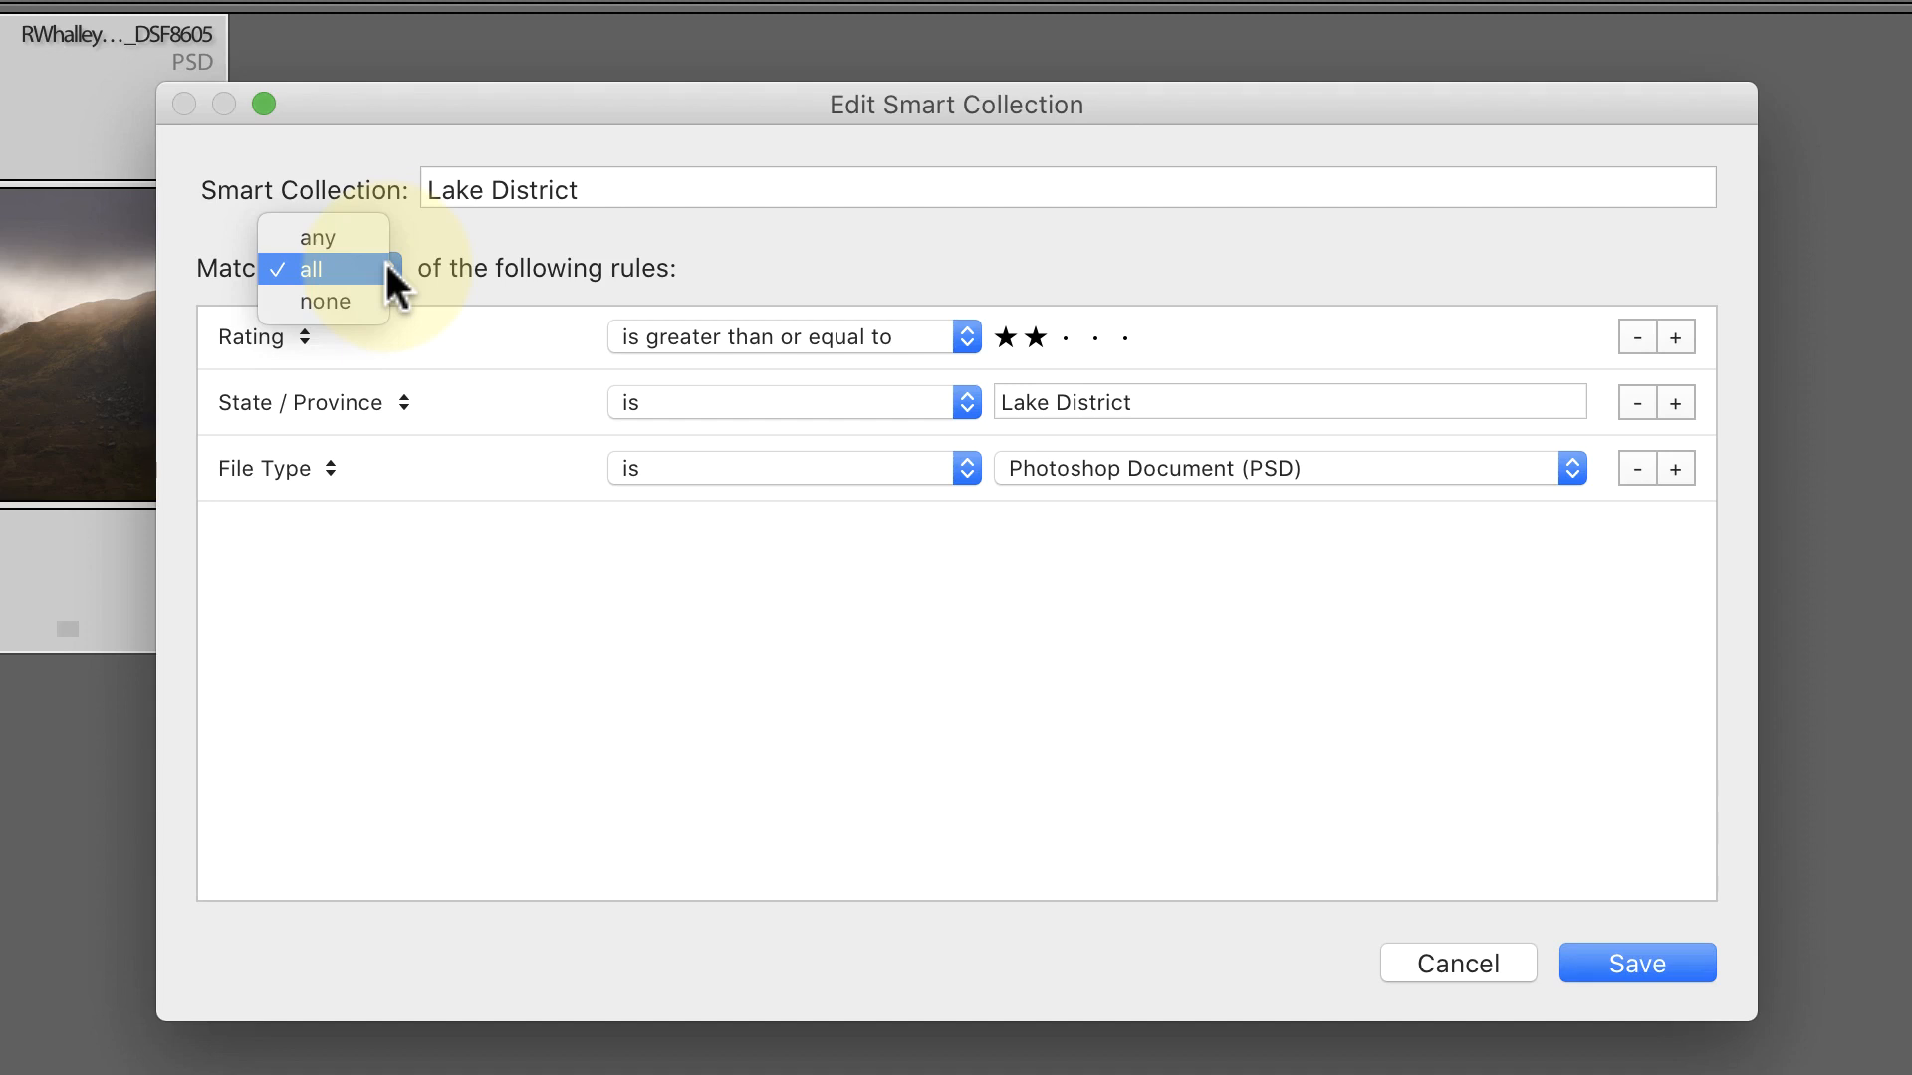
pyautogui.click(317, 268)
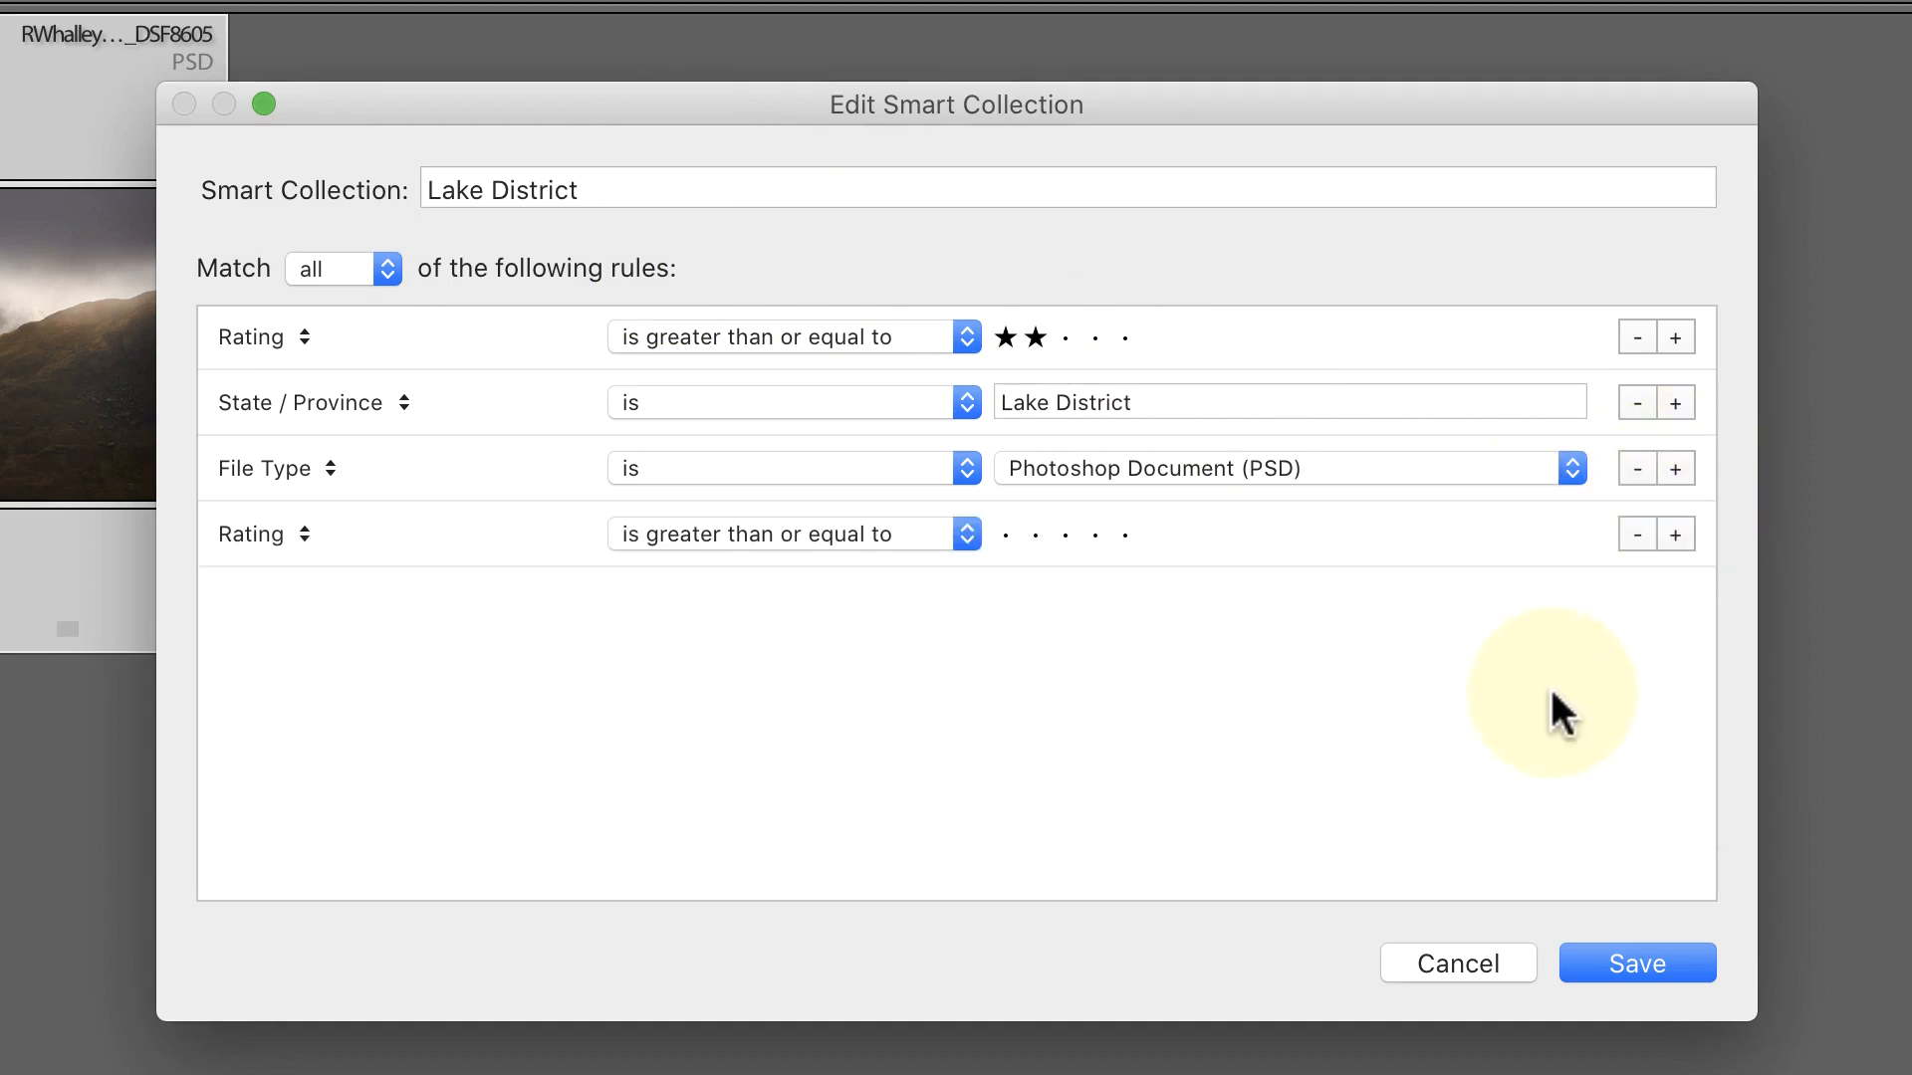
pyautogui.click(1636, 533)
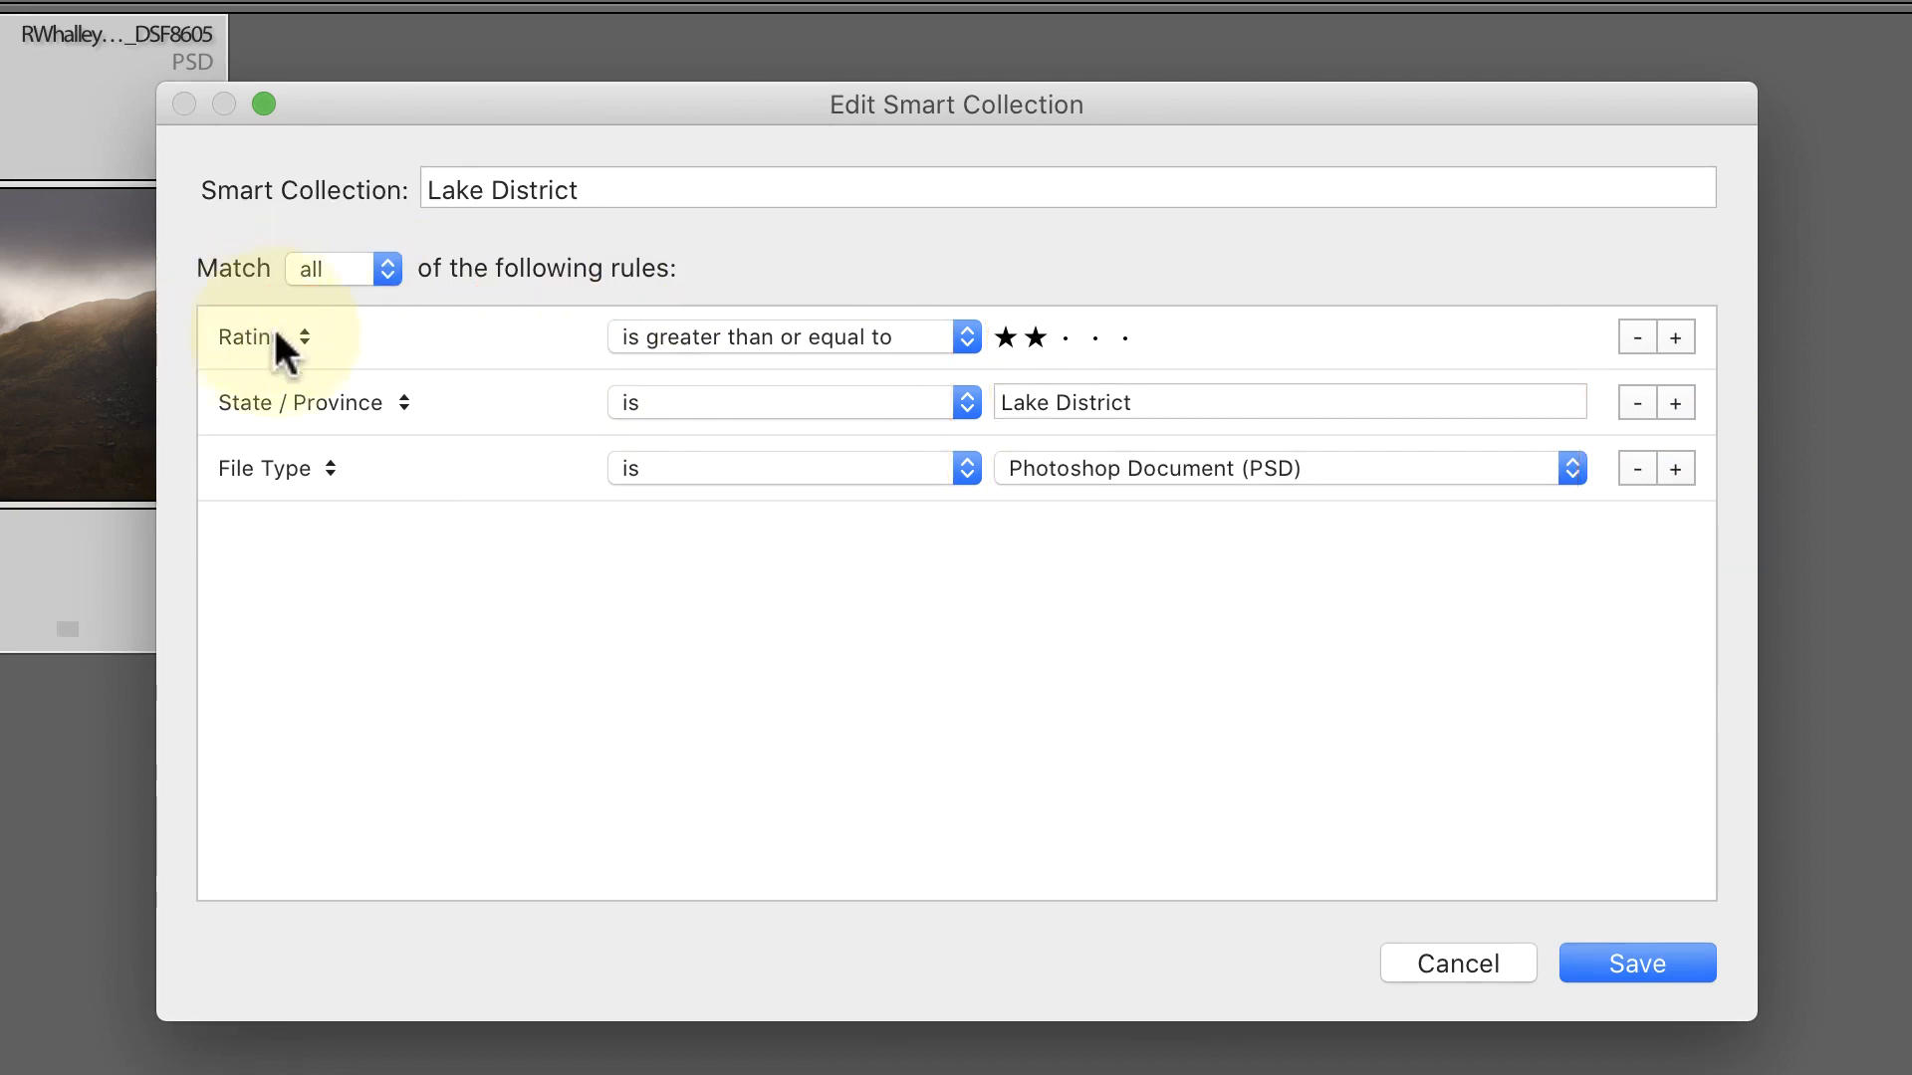
pyautogui.click(262, 337)
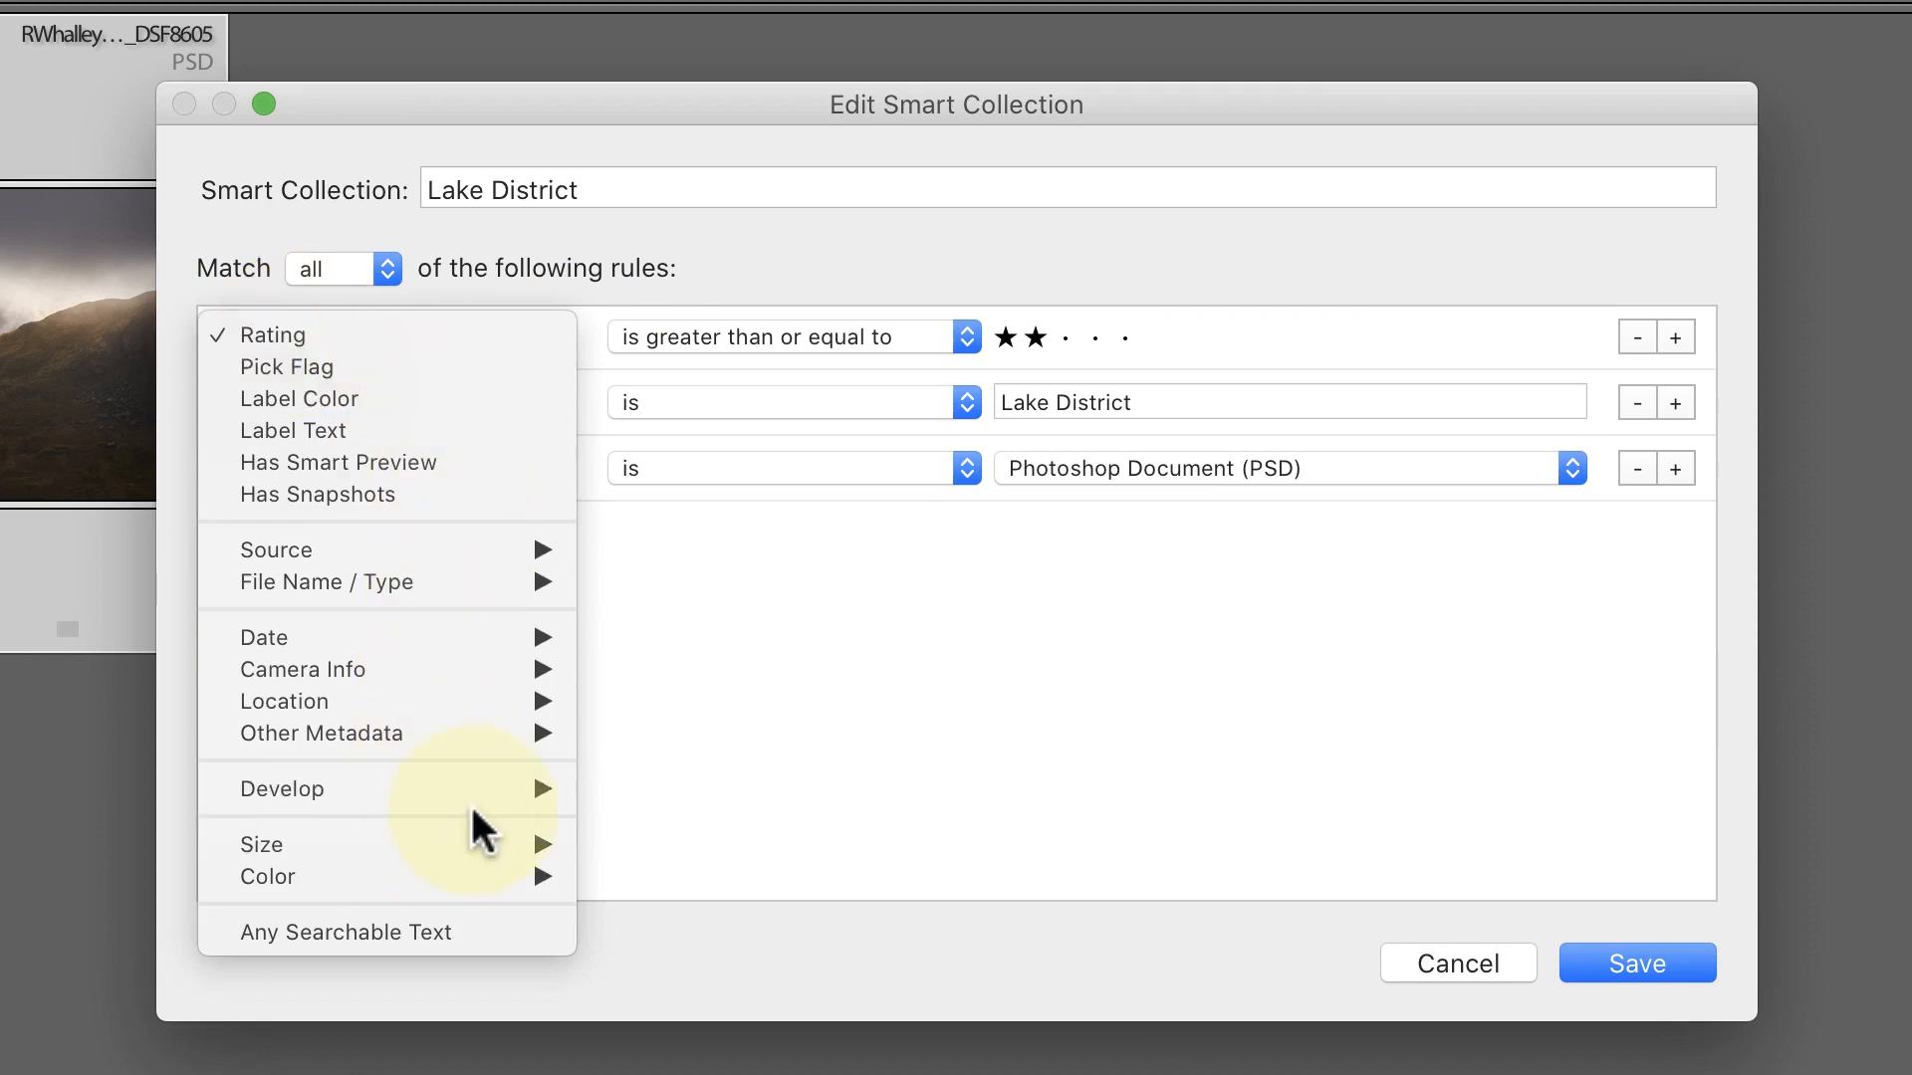
pyautogui.moveTo(522, 701)
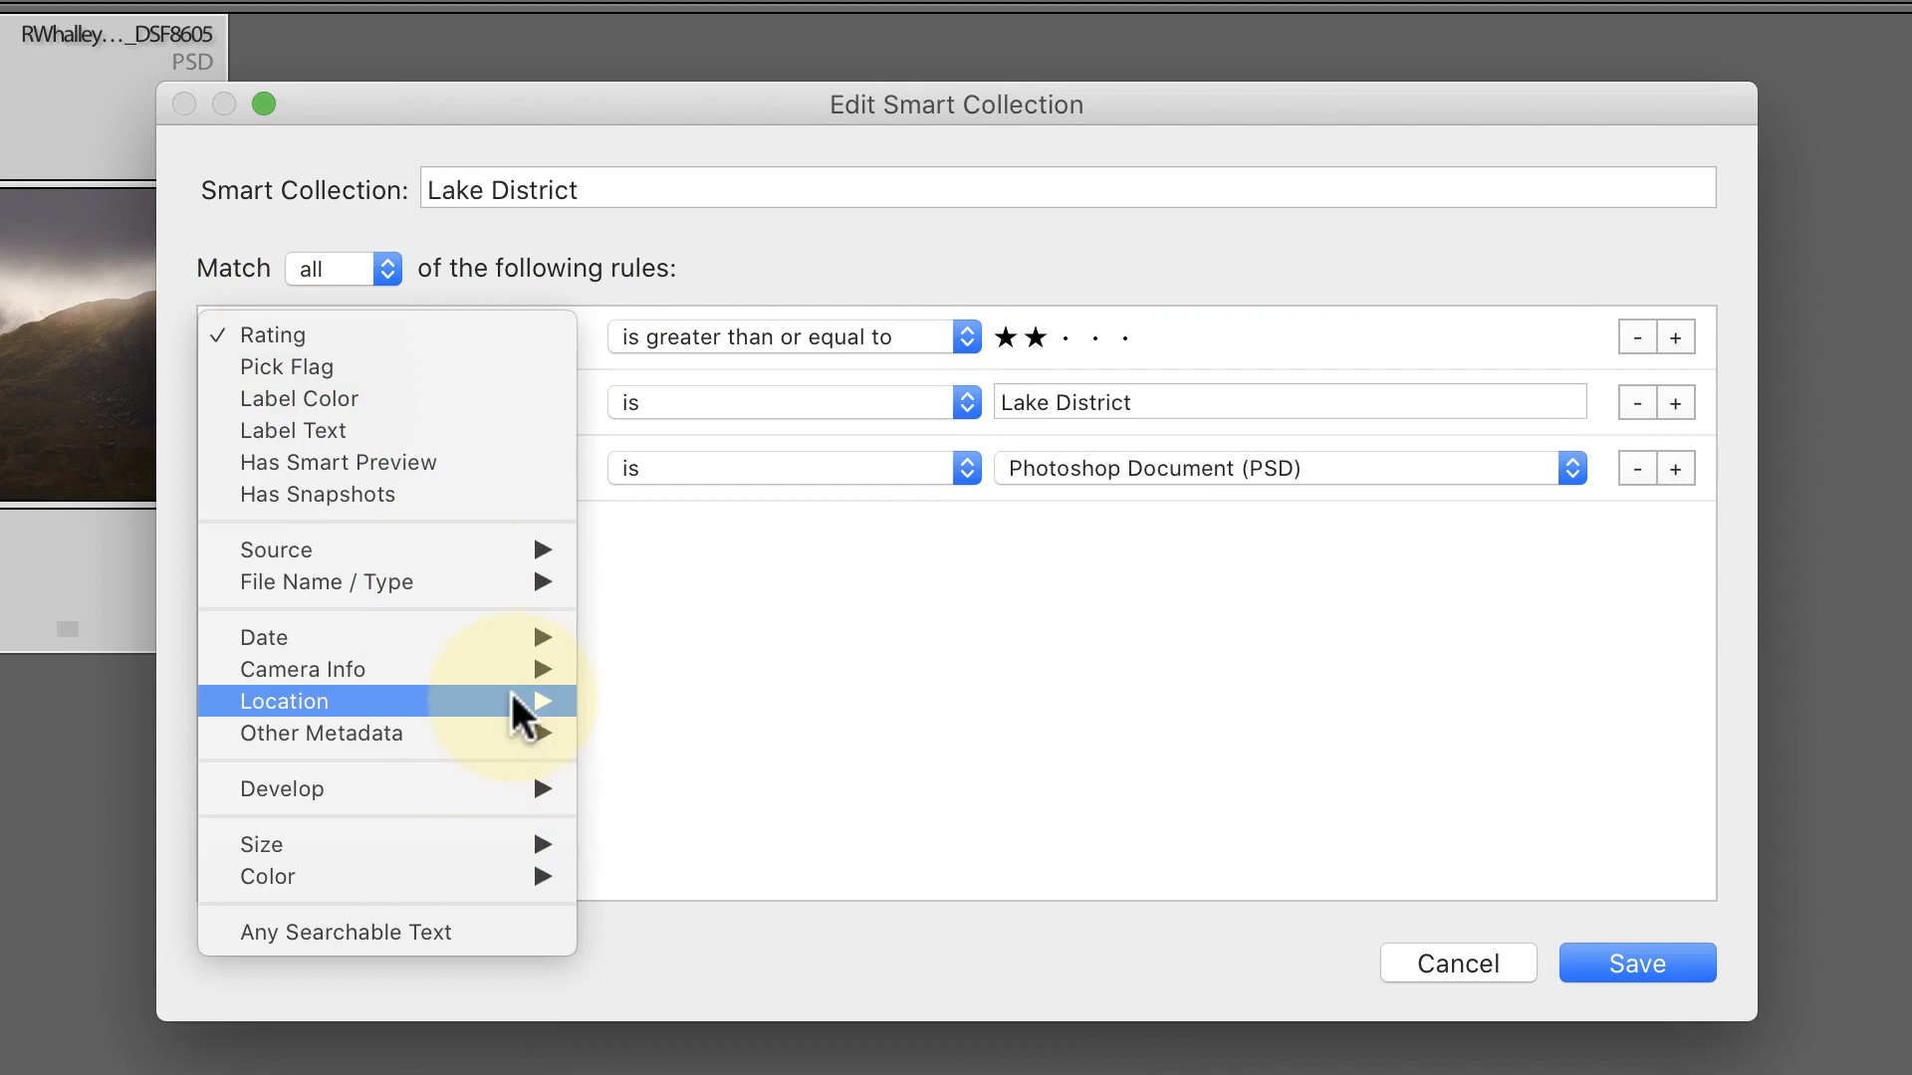
pyautogui.moveTo(354, 368)
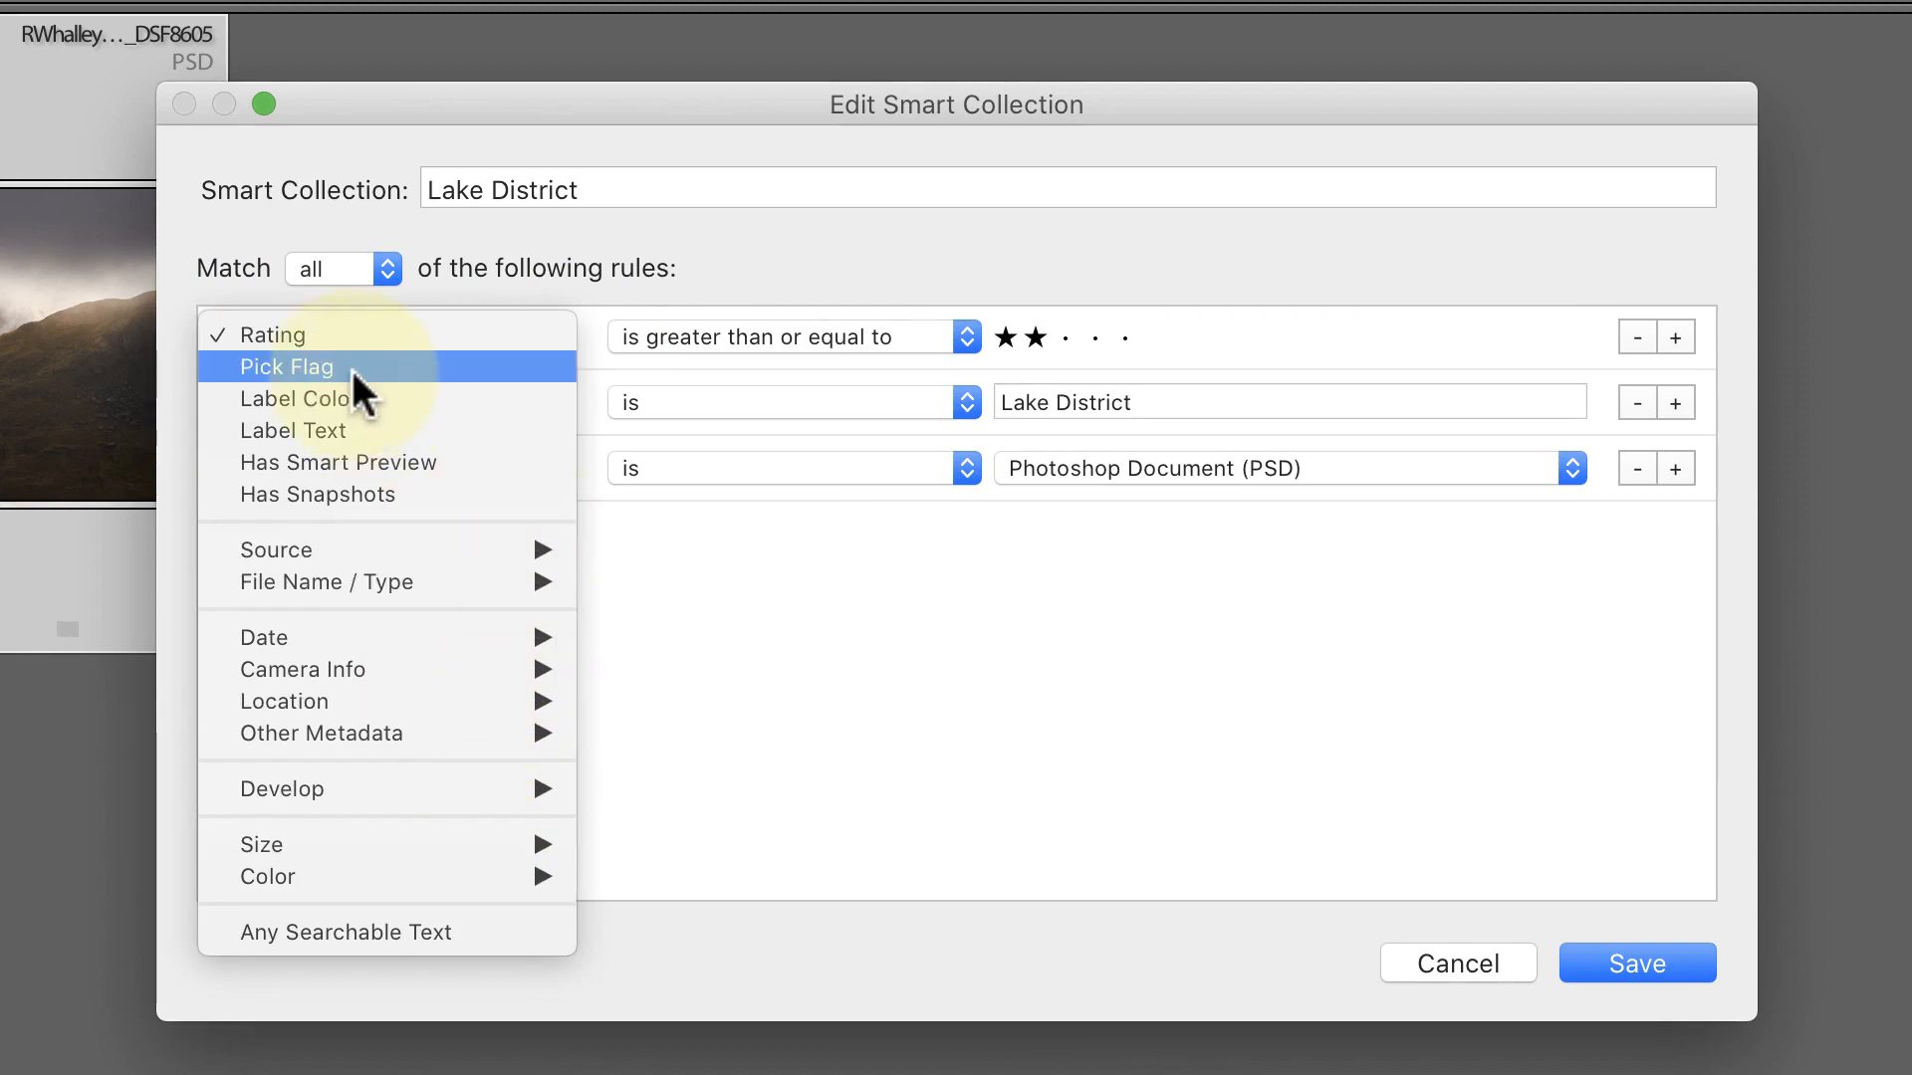
pyautogui.click(270, 337)
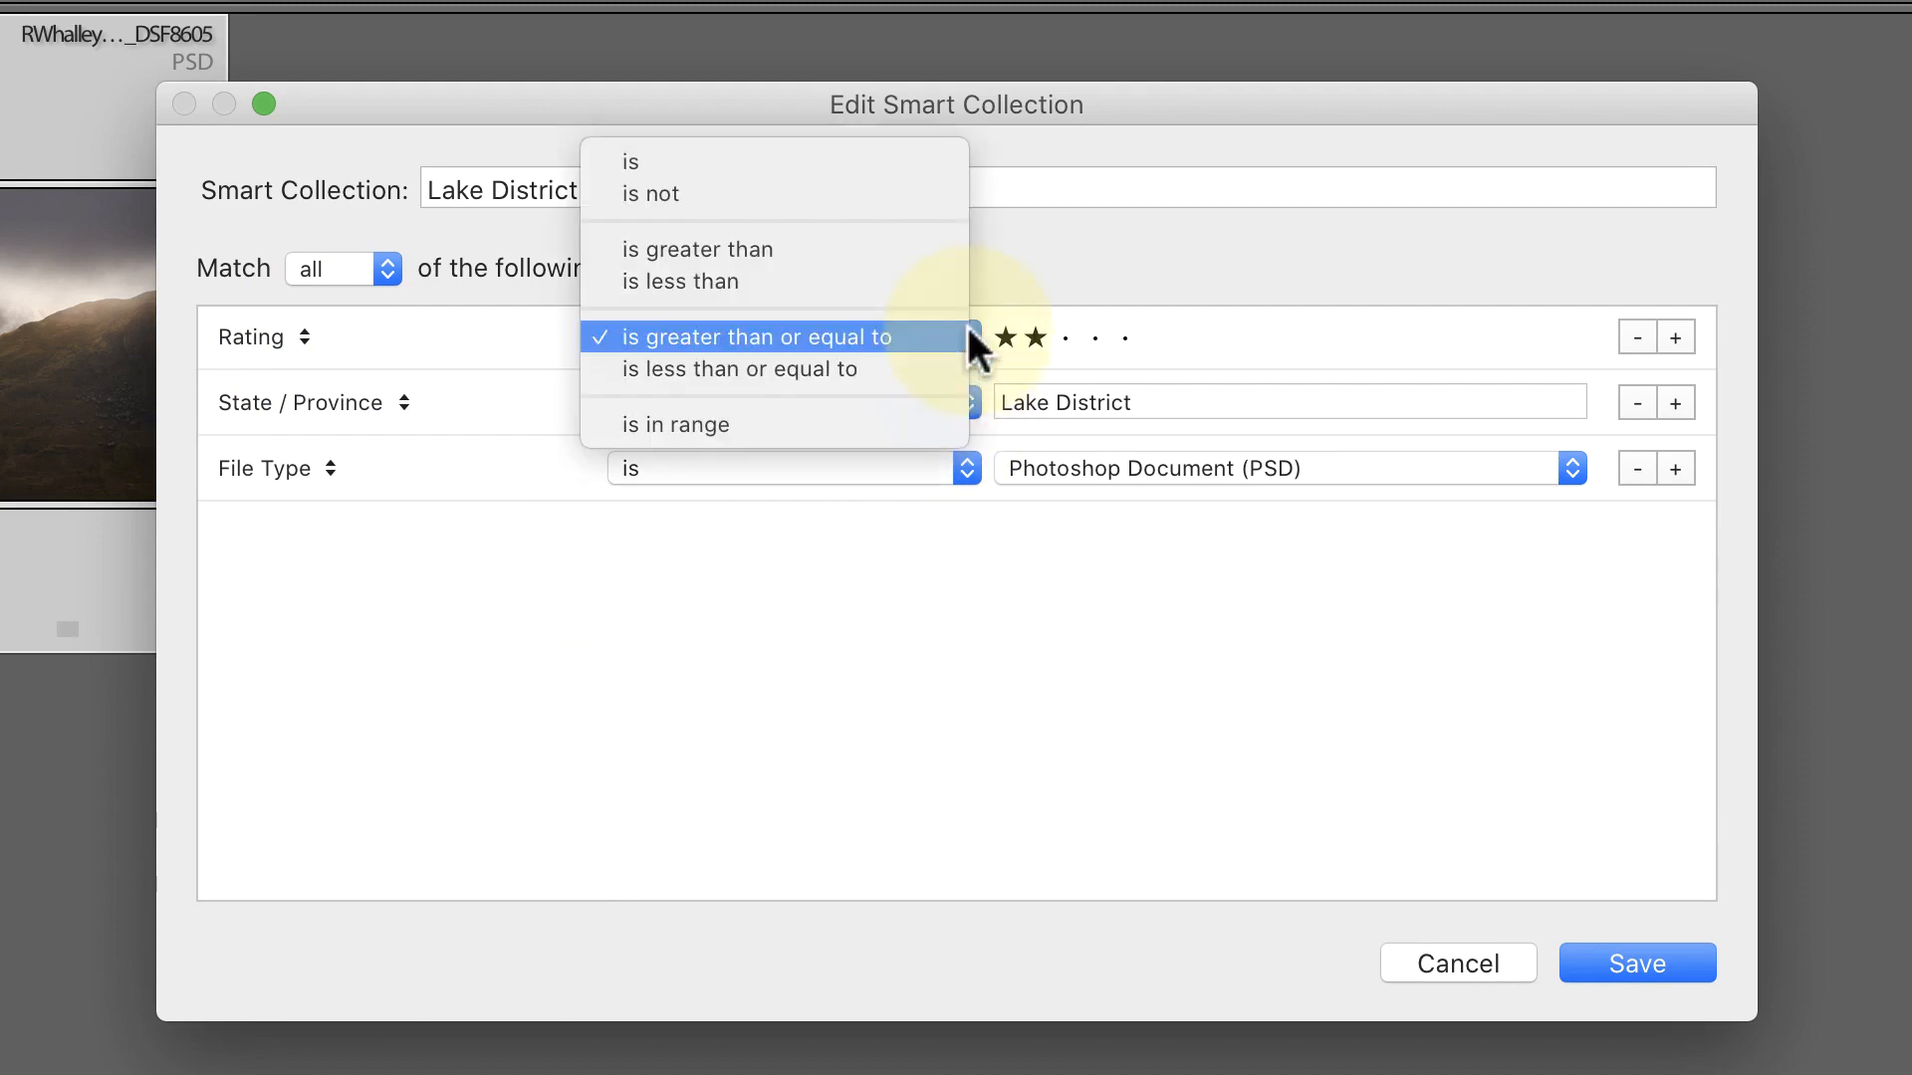
pyautogui.click(764, 336)
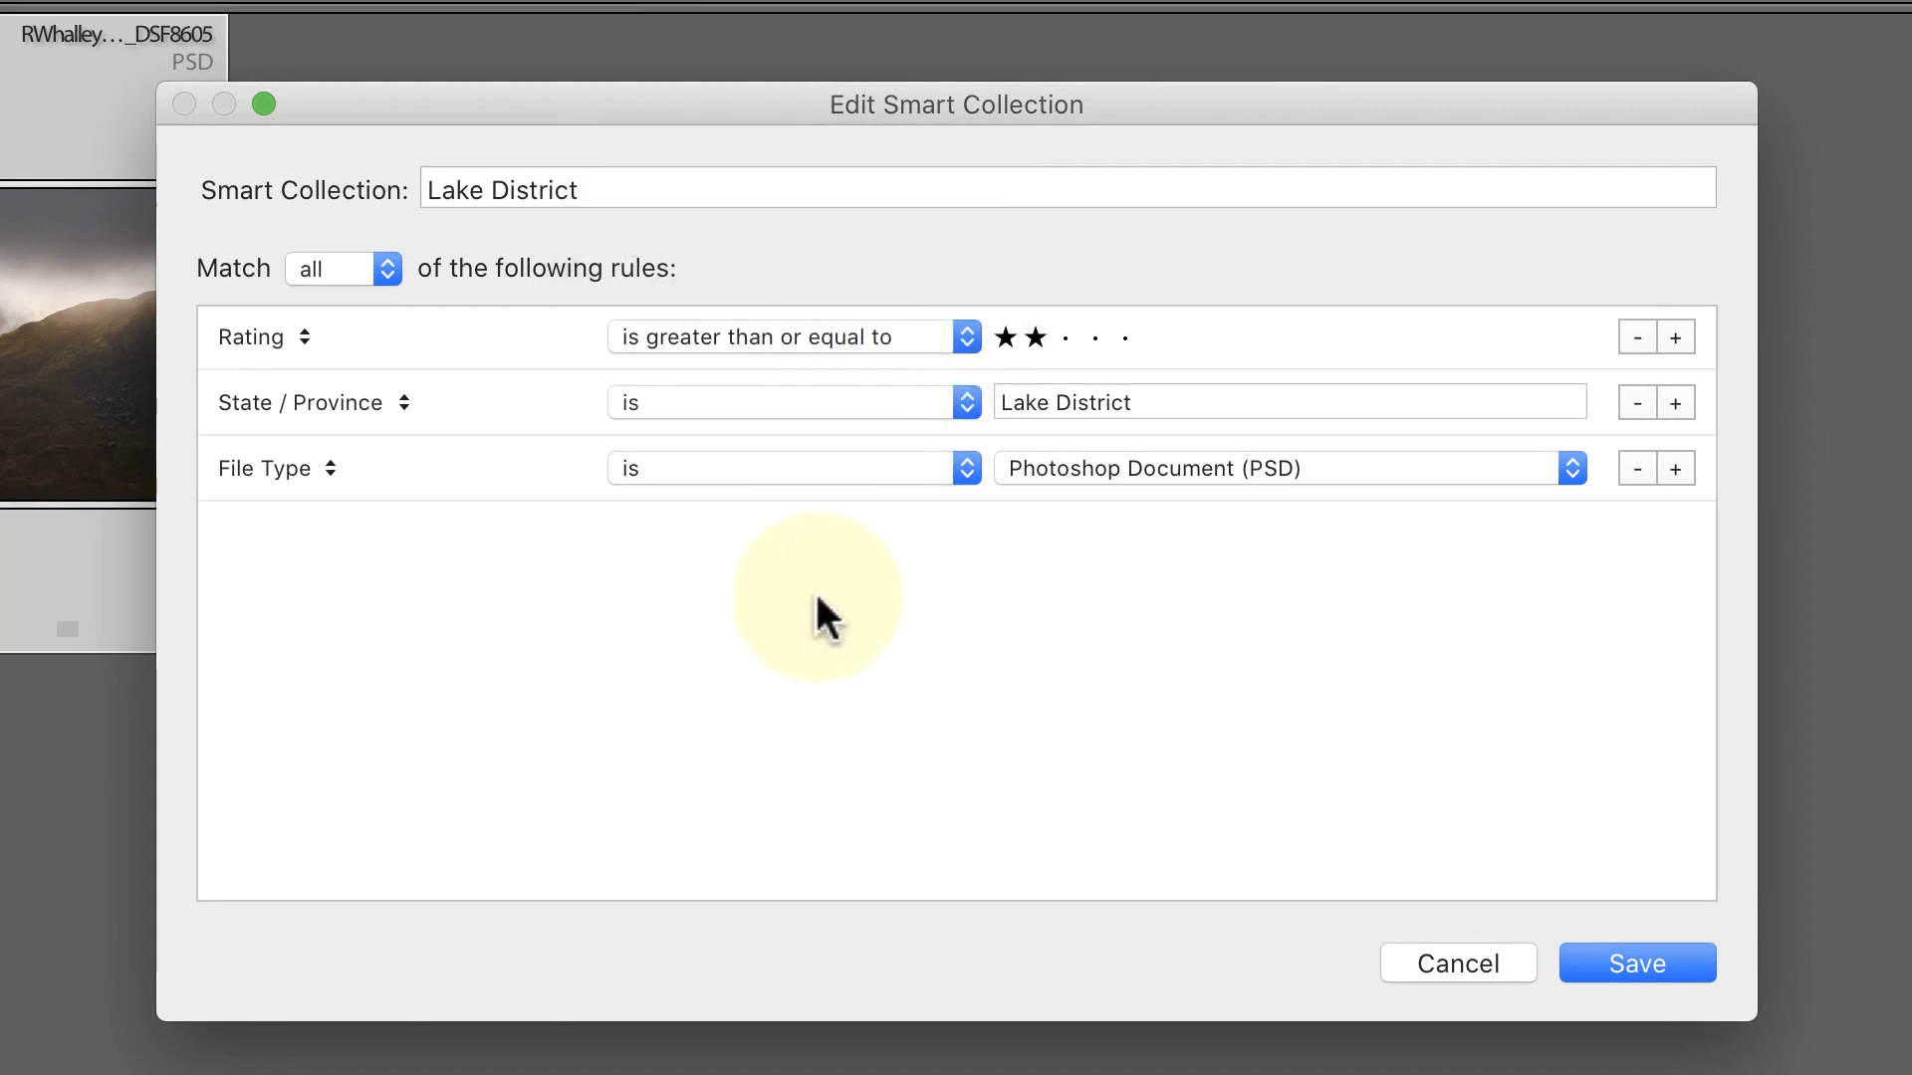
pyautogui.moveTo(814, 707)
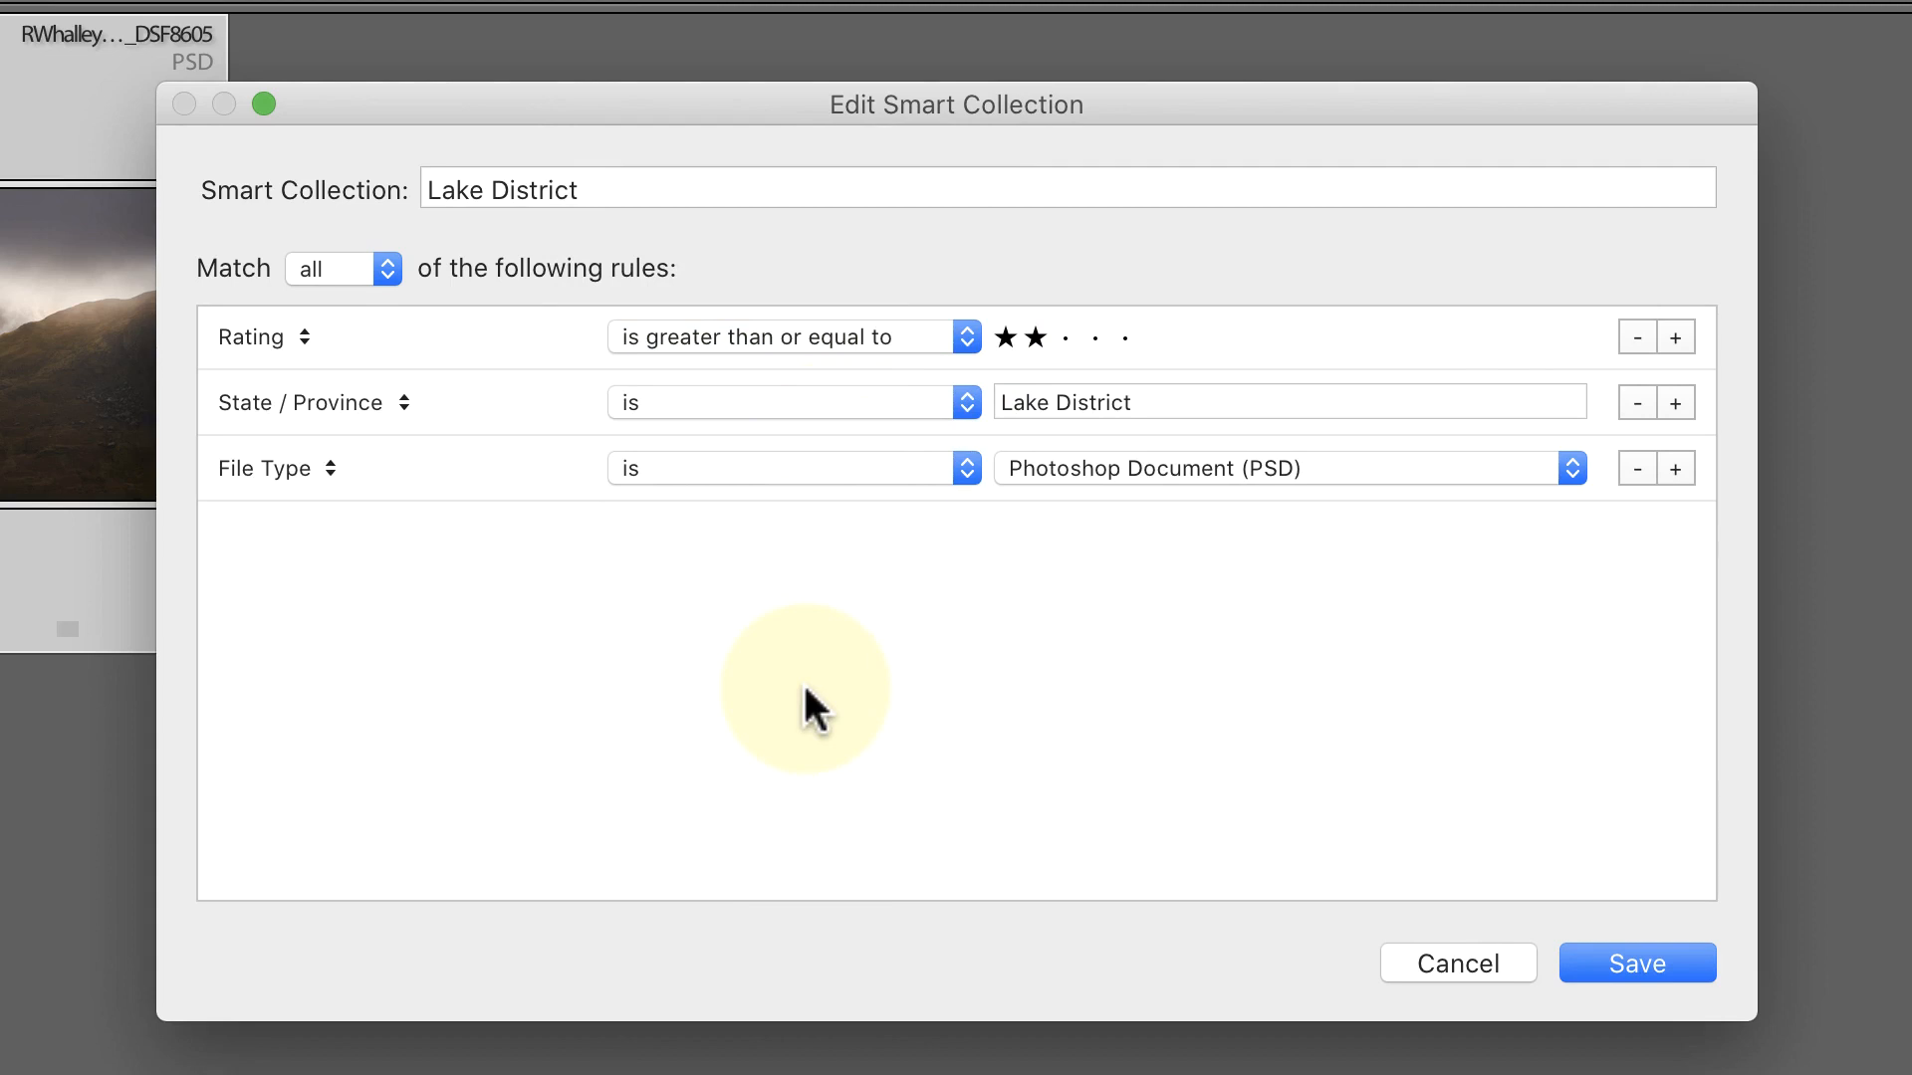
pyautogui.click(1059, 336)
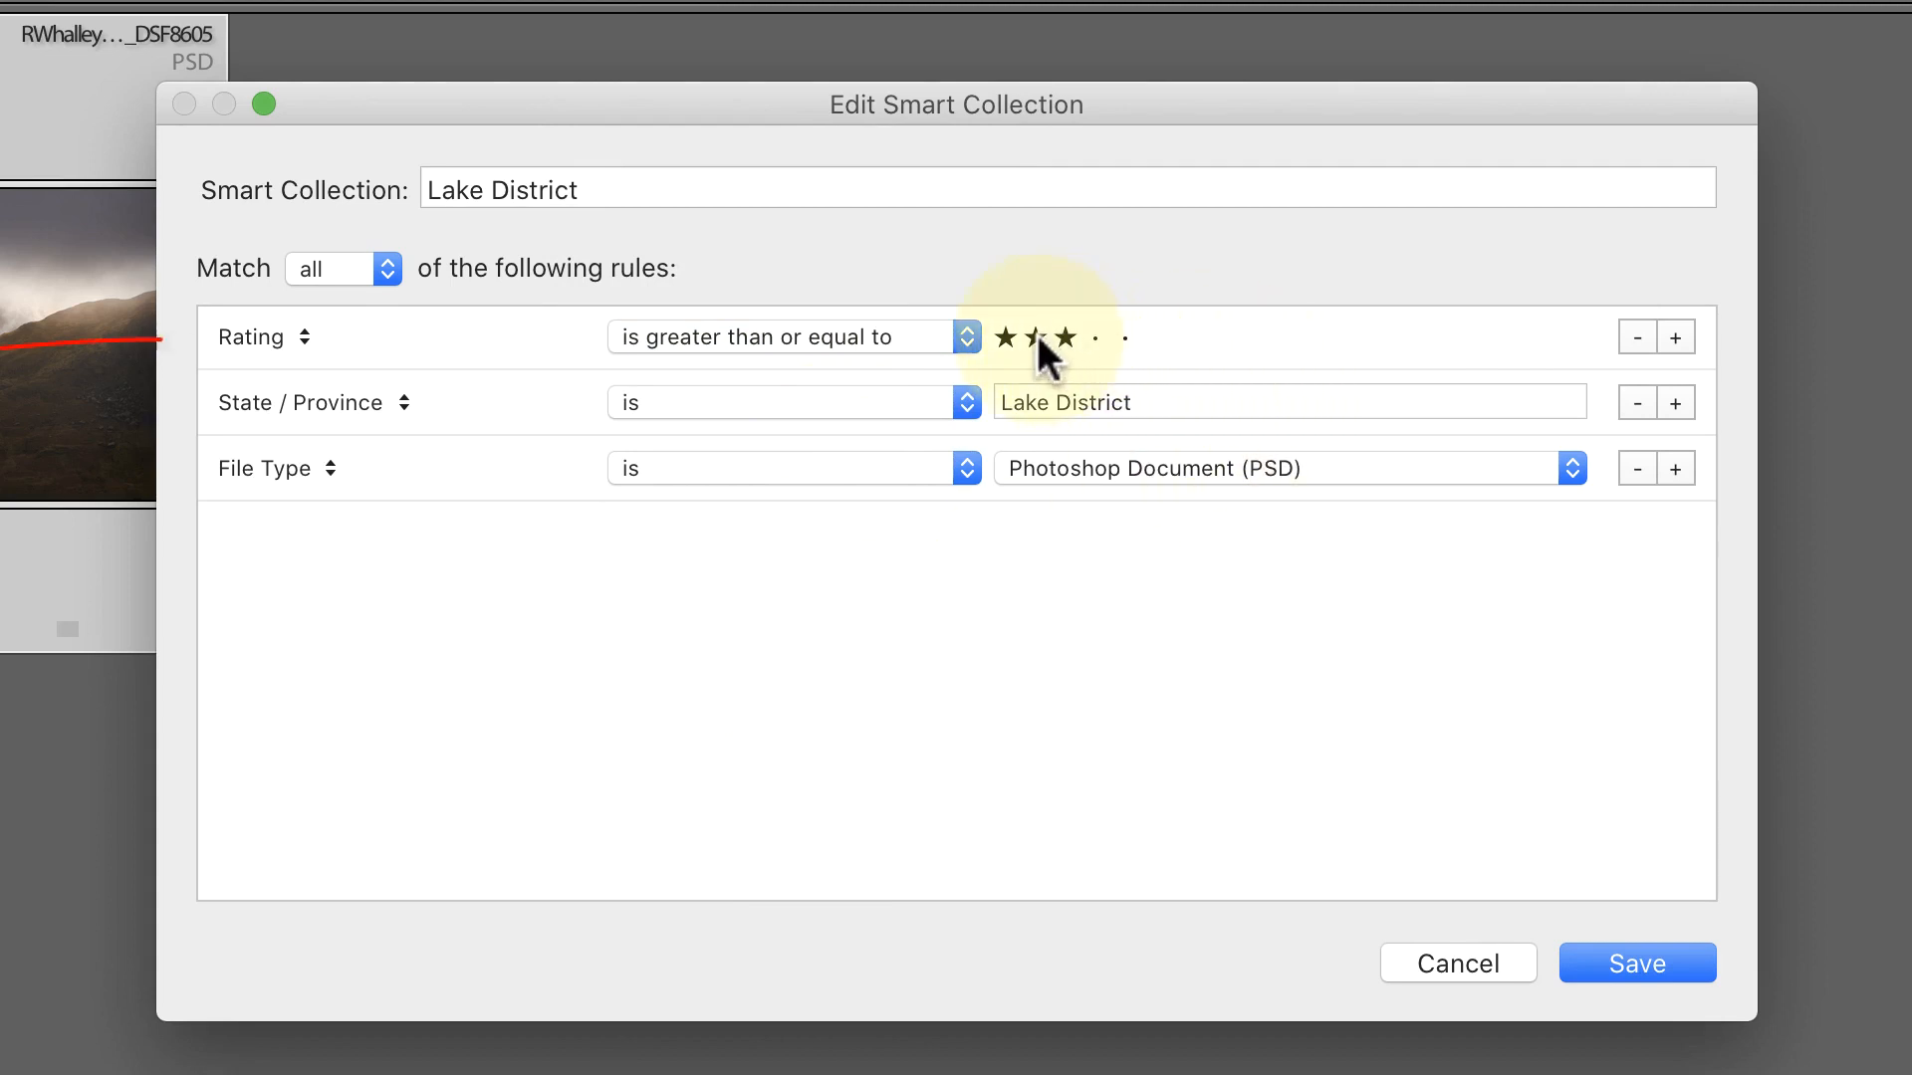
pyautogui.click(1033, 337)
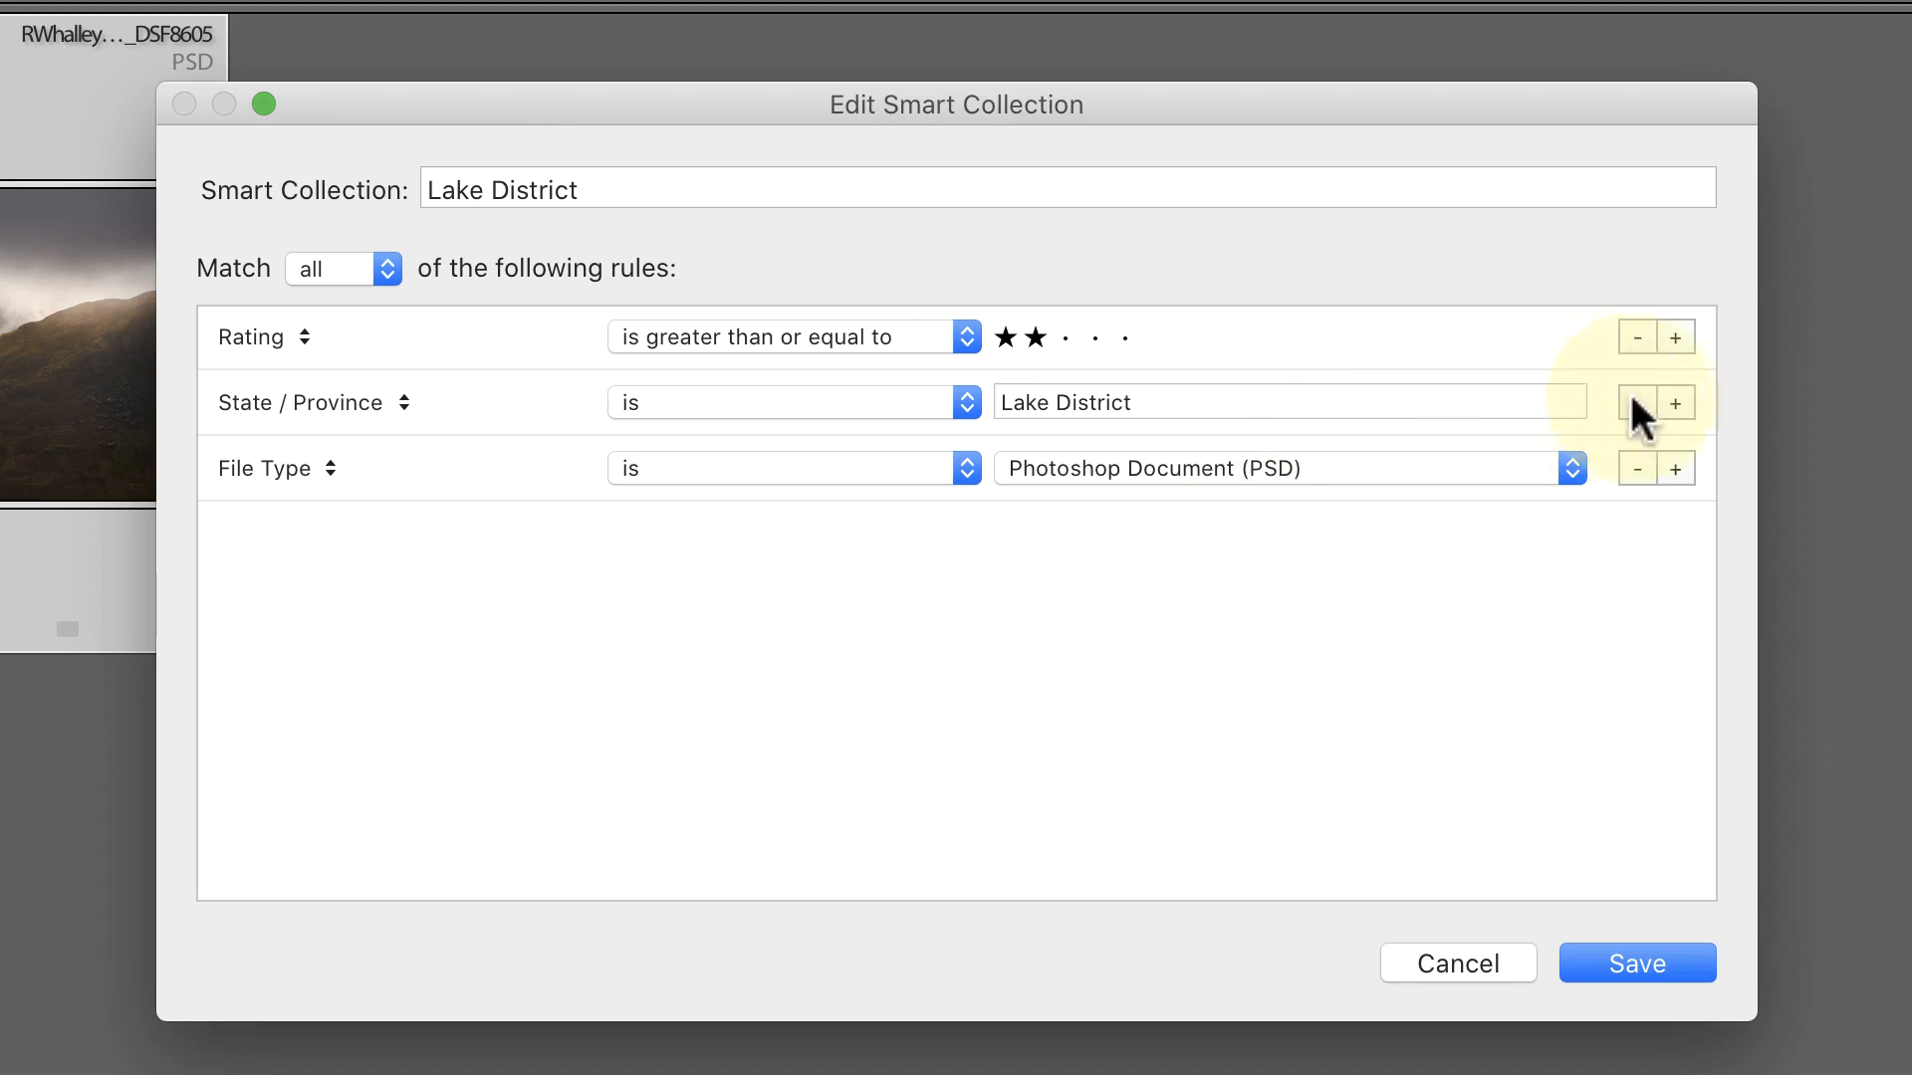
# Step: Add a Location > Country / Region rule to Lake District with the value UK
pyautogui.click(1675, 402)
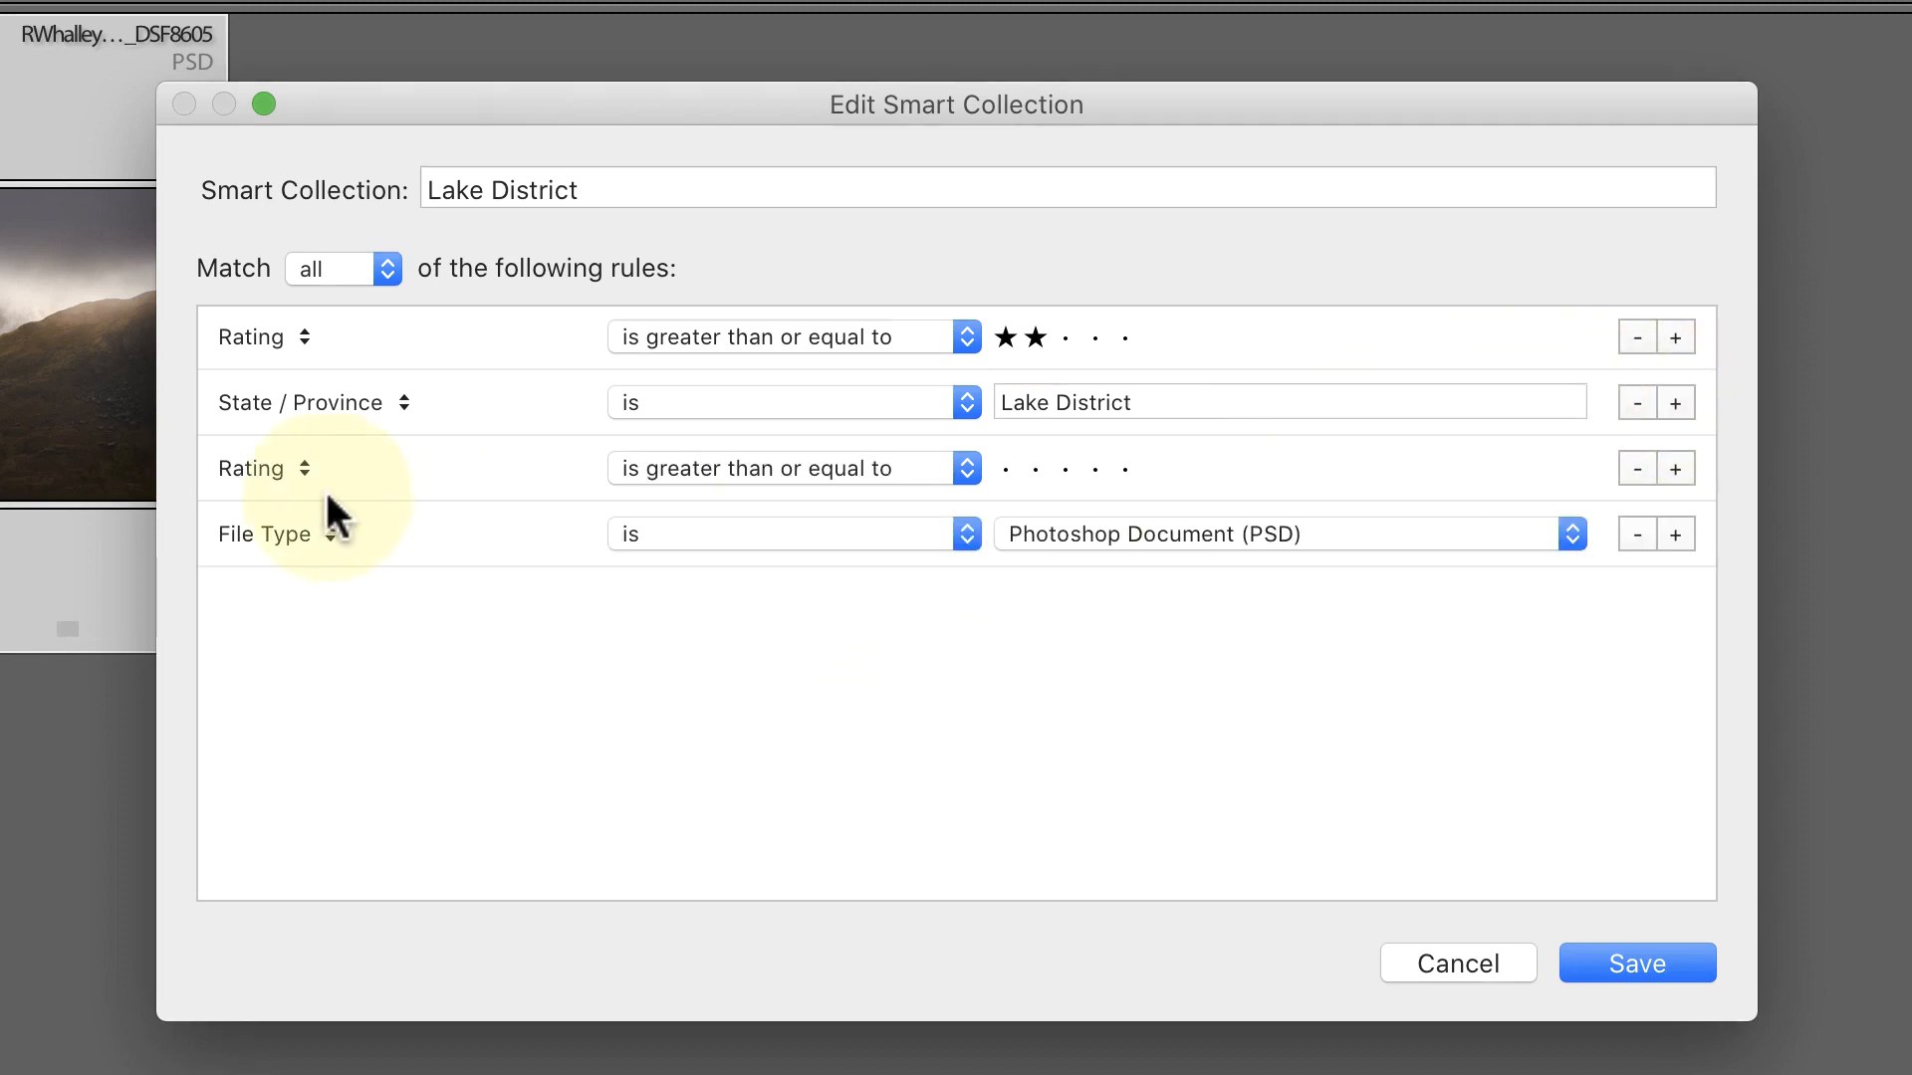
pyautogui.click(262, 468)
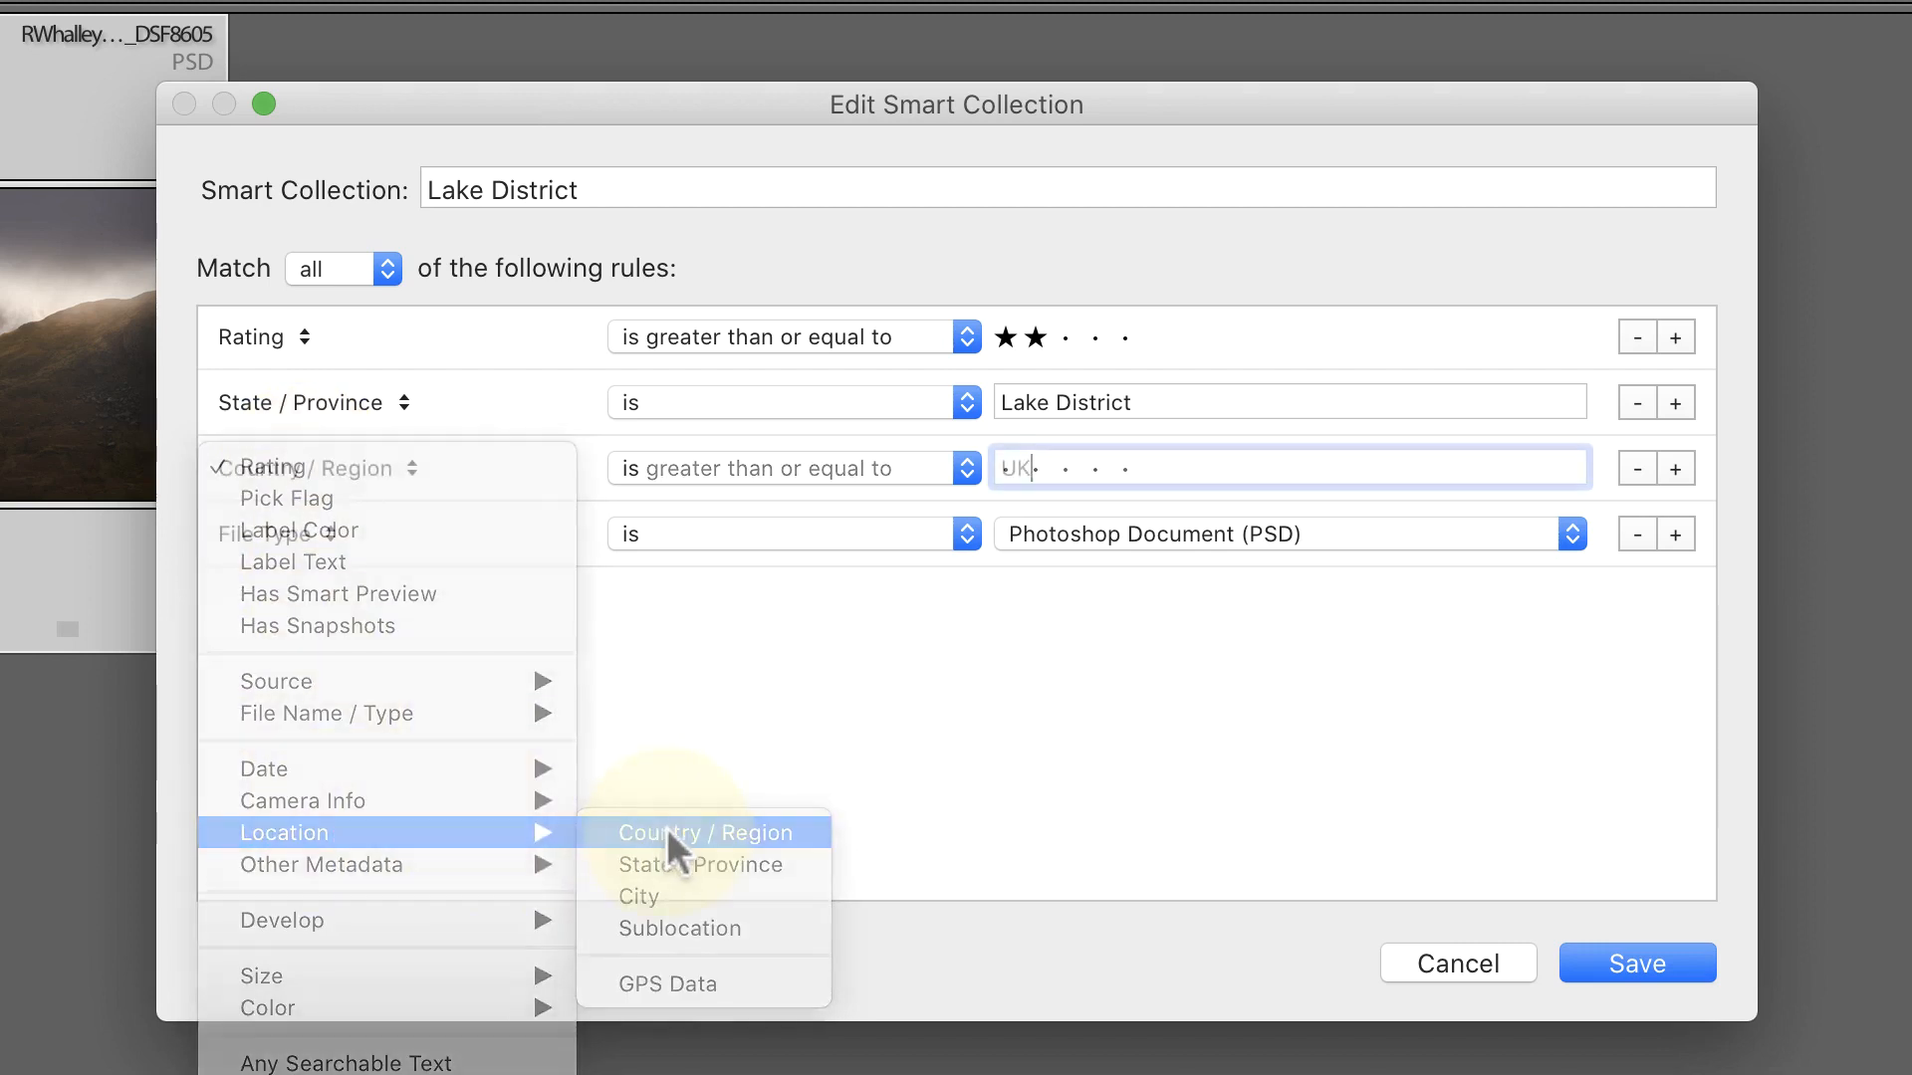
pyautogui.click(701, 831)
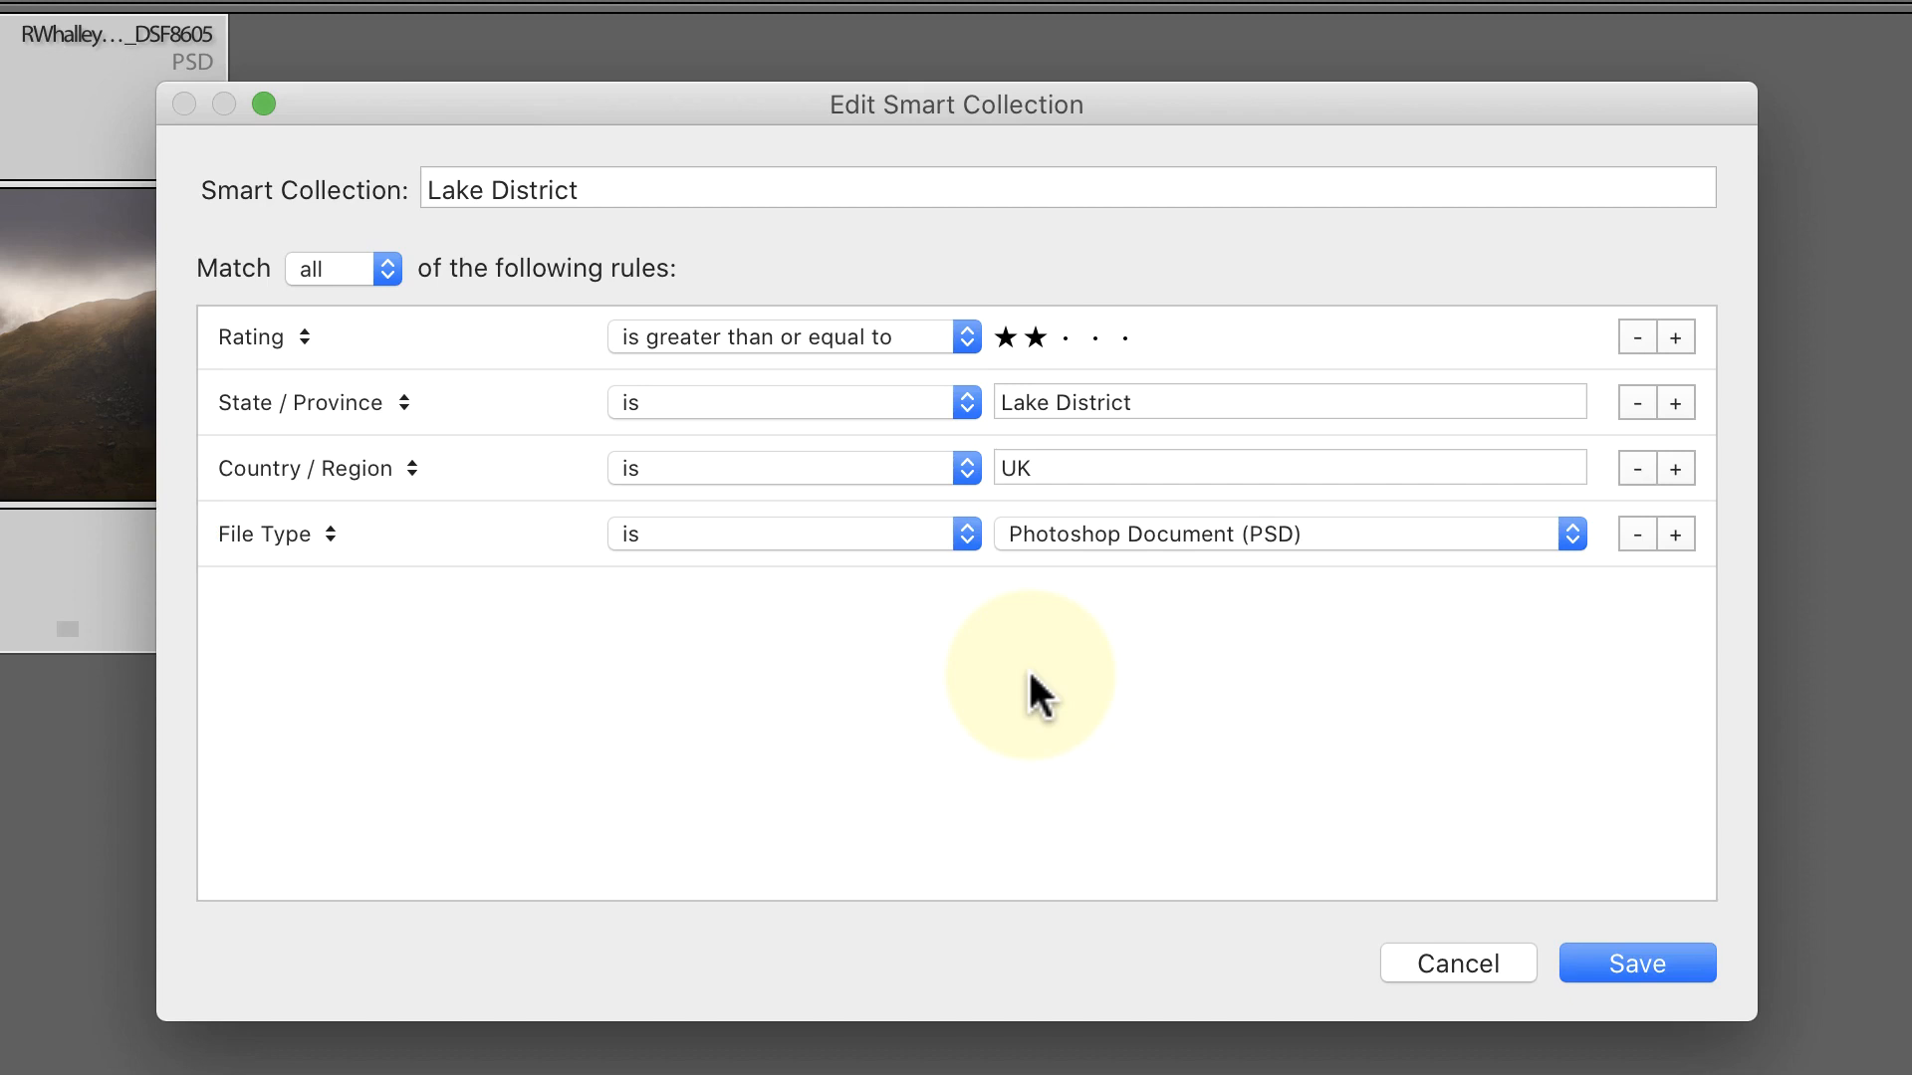
pyautogui.click(1636, 962)
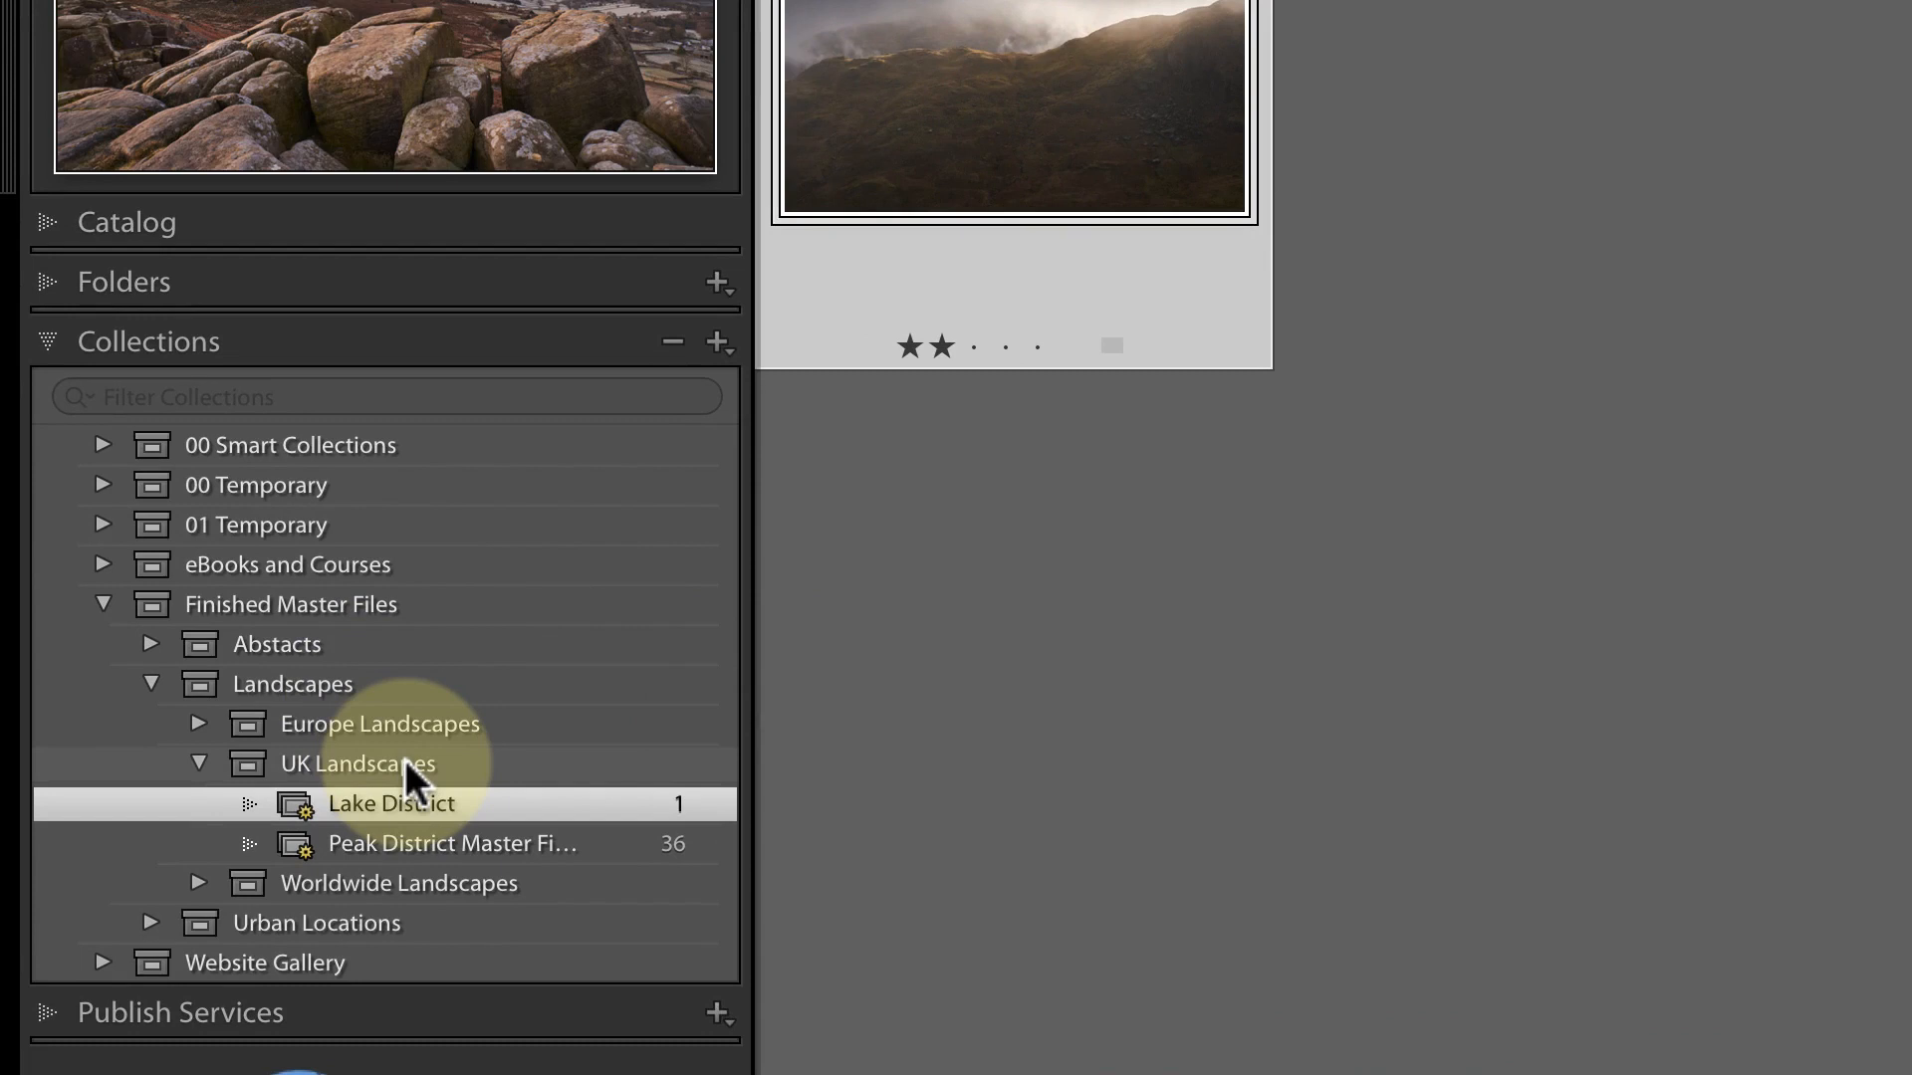
# Step: View the Peak District Master Files collection and the UK Landscapes collection set
pyautogui.click(450, 843)
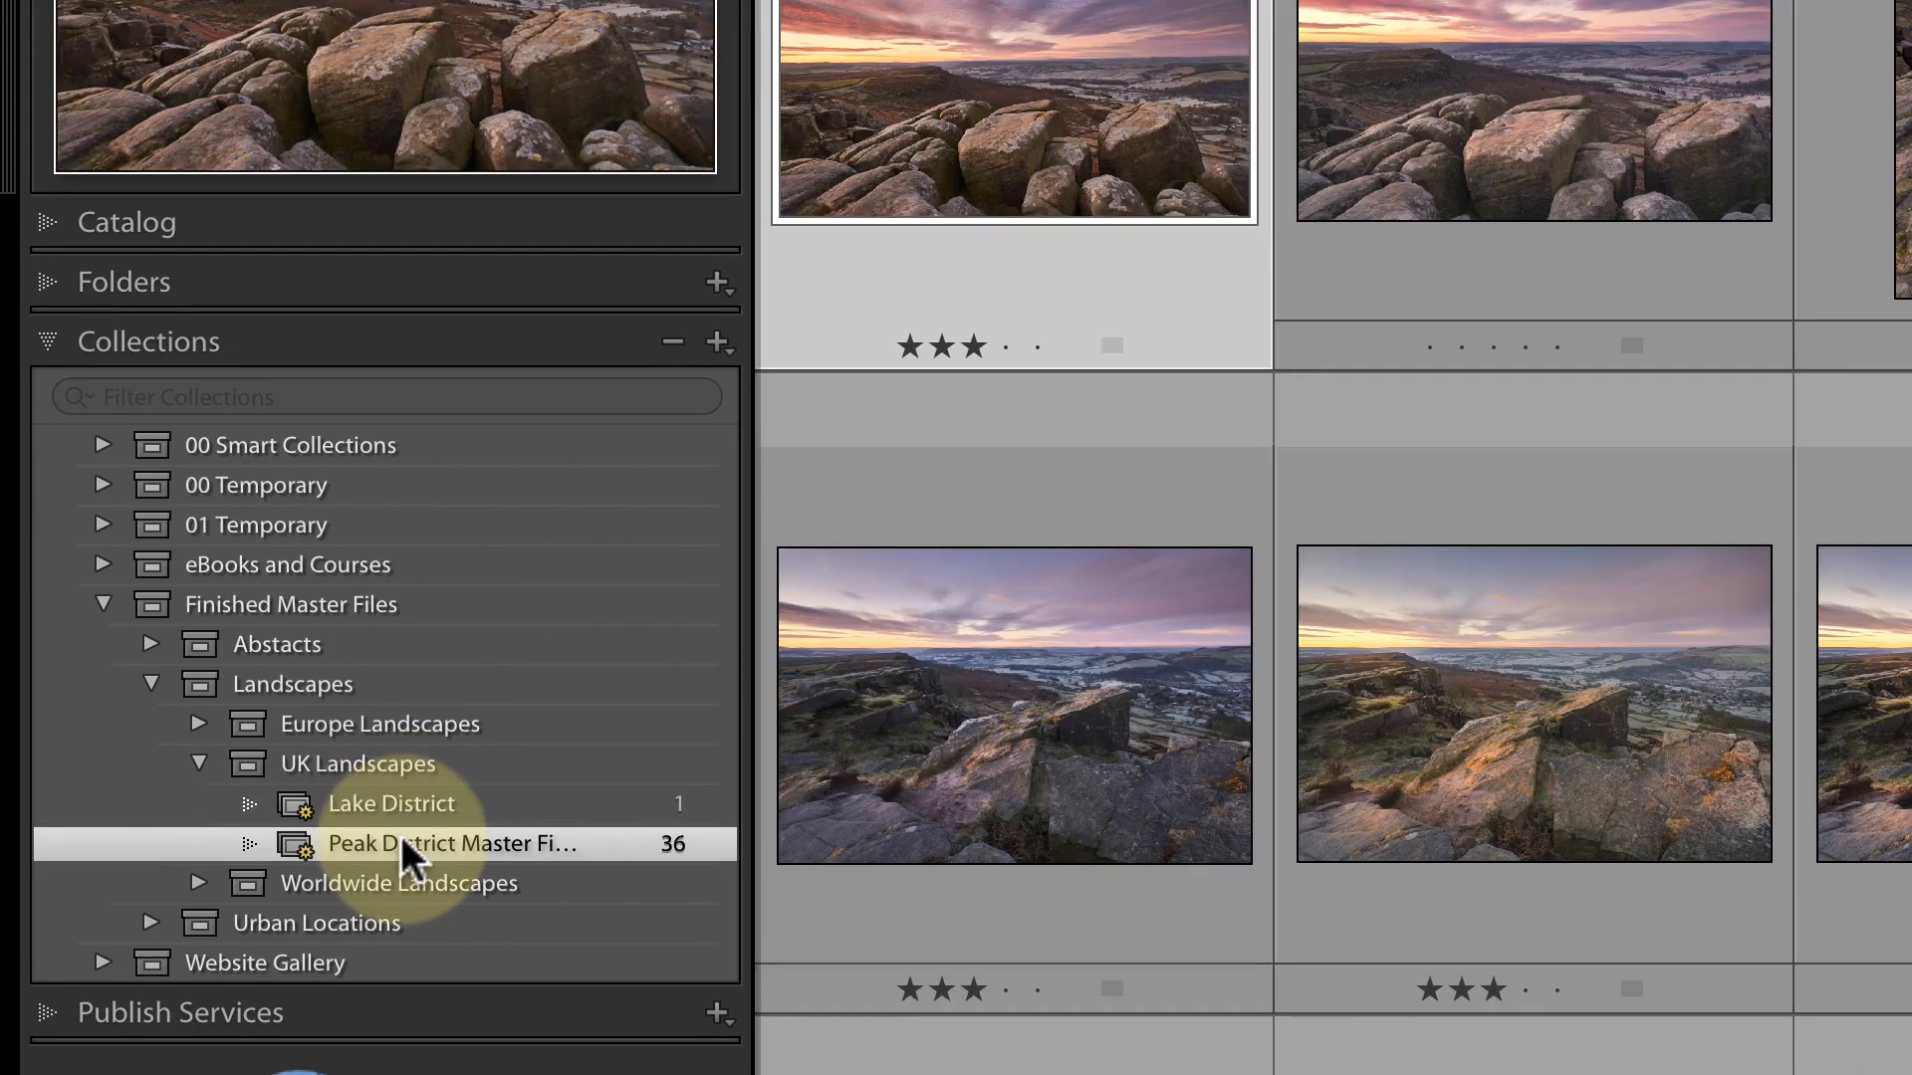
pyautogui.click(357, 764)
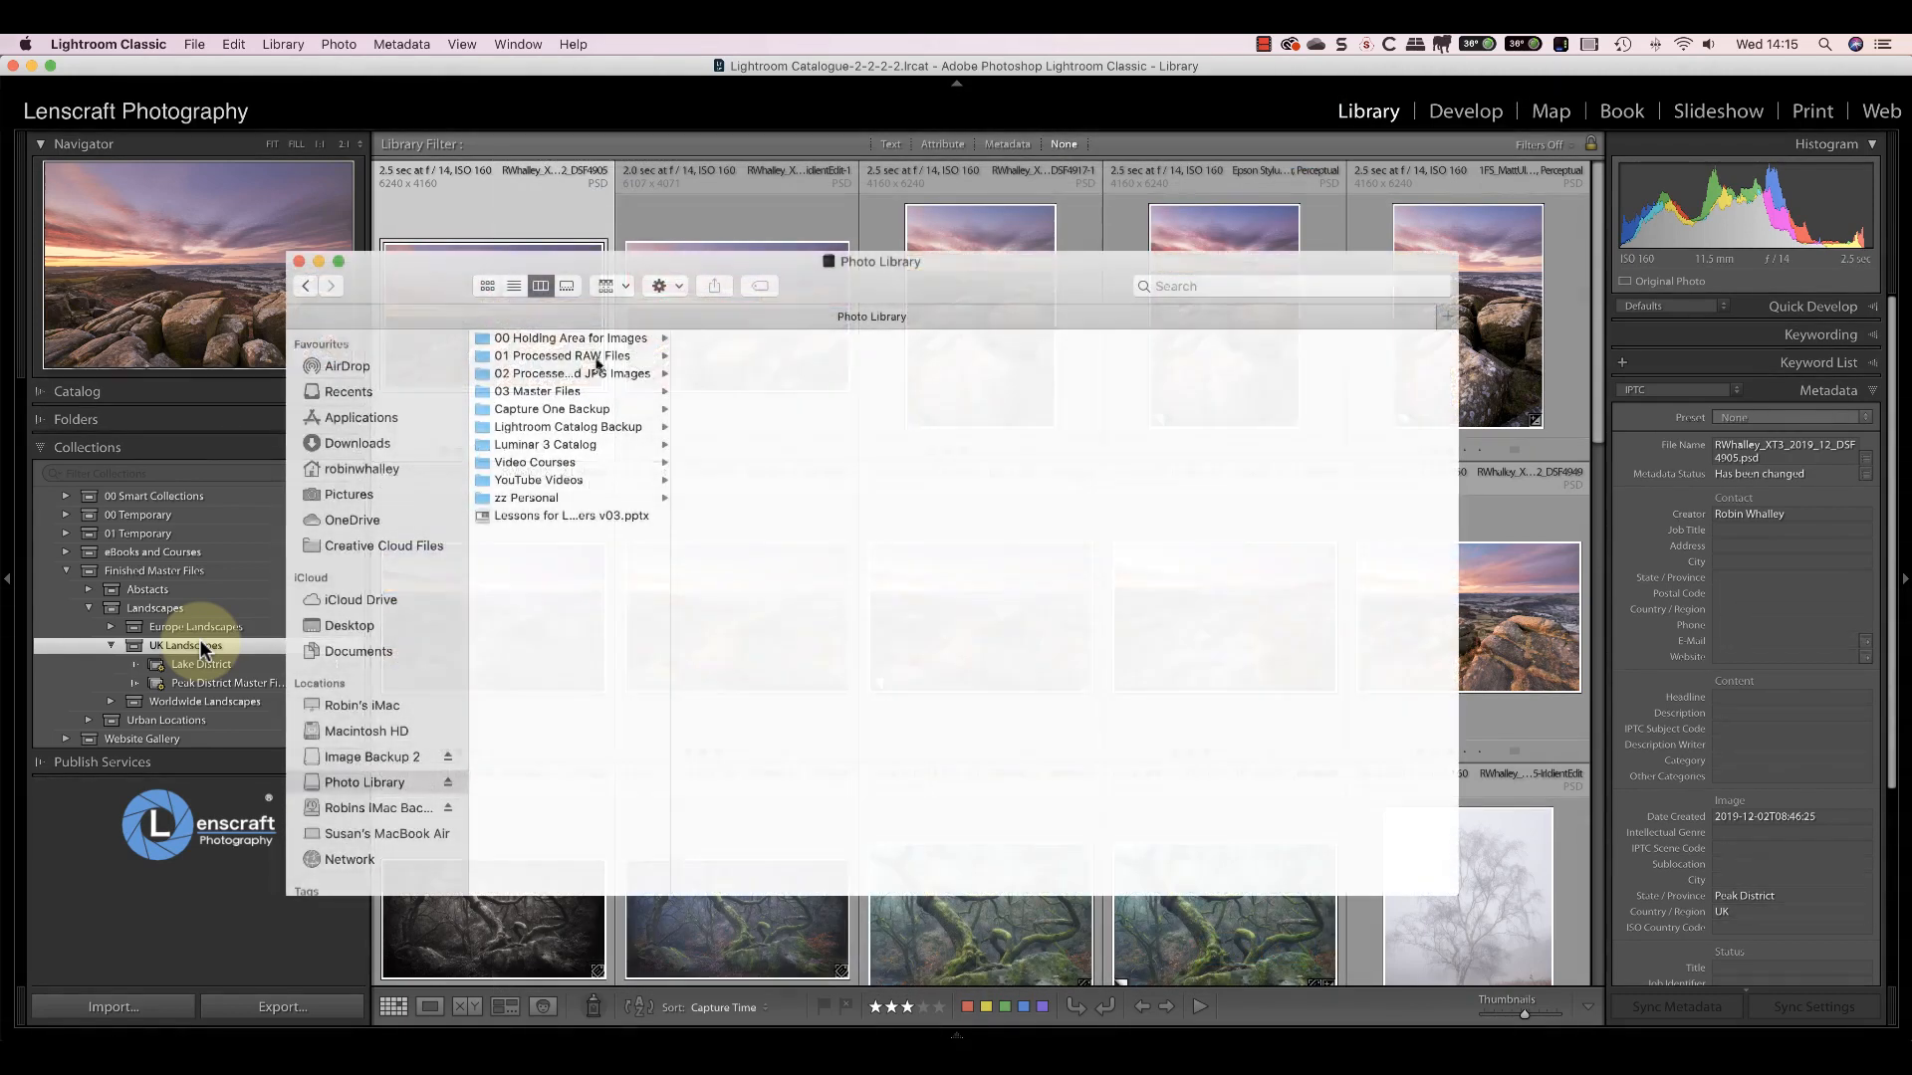
# Step: In Finder, browse into 00 Holding Area for Images > 2020 Images
pyautogui.click(570, 337)
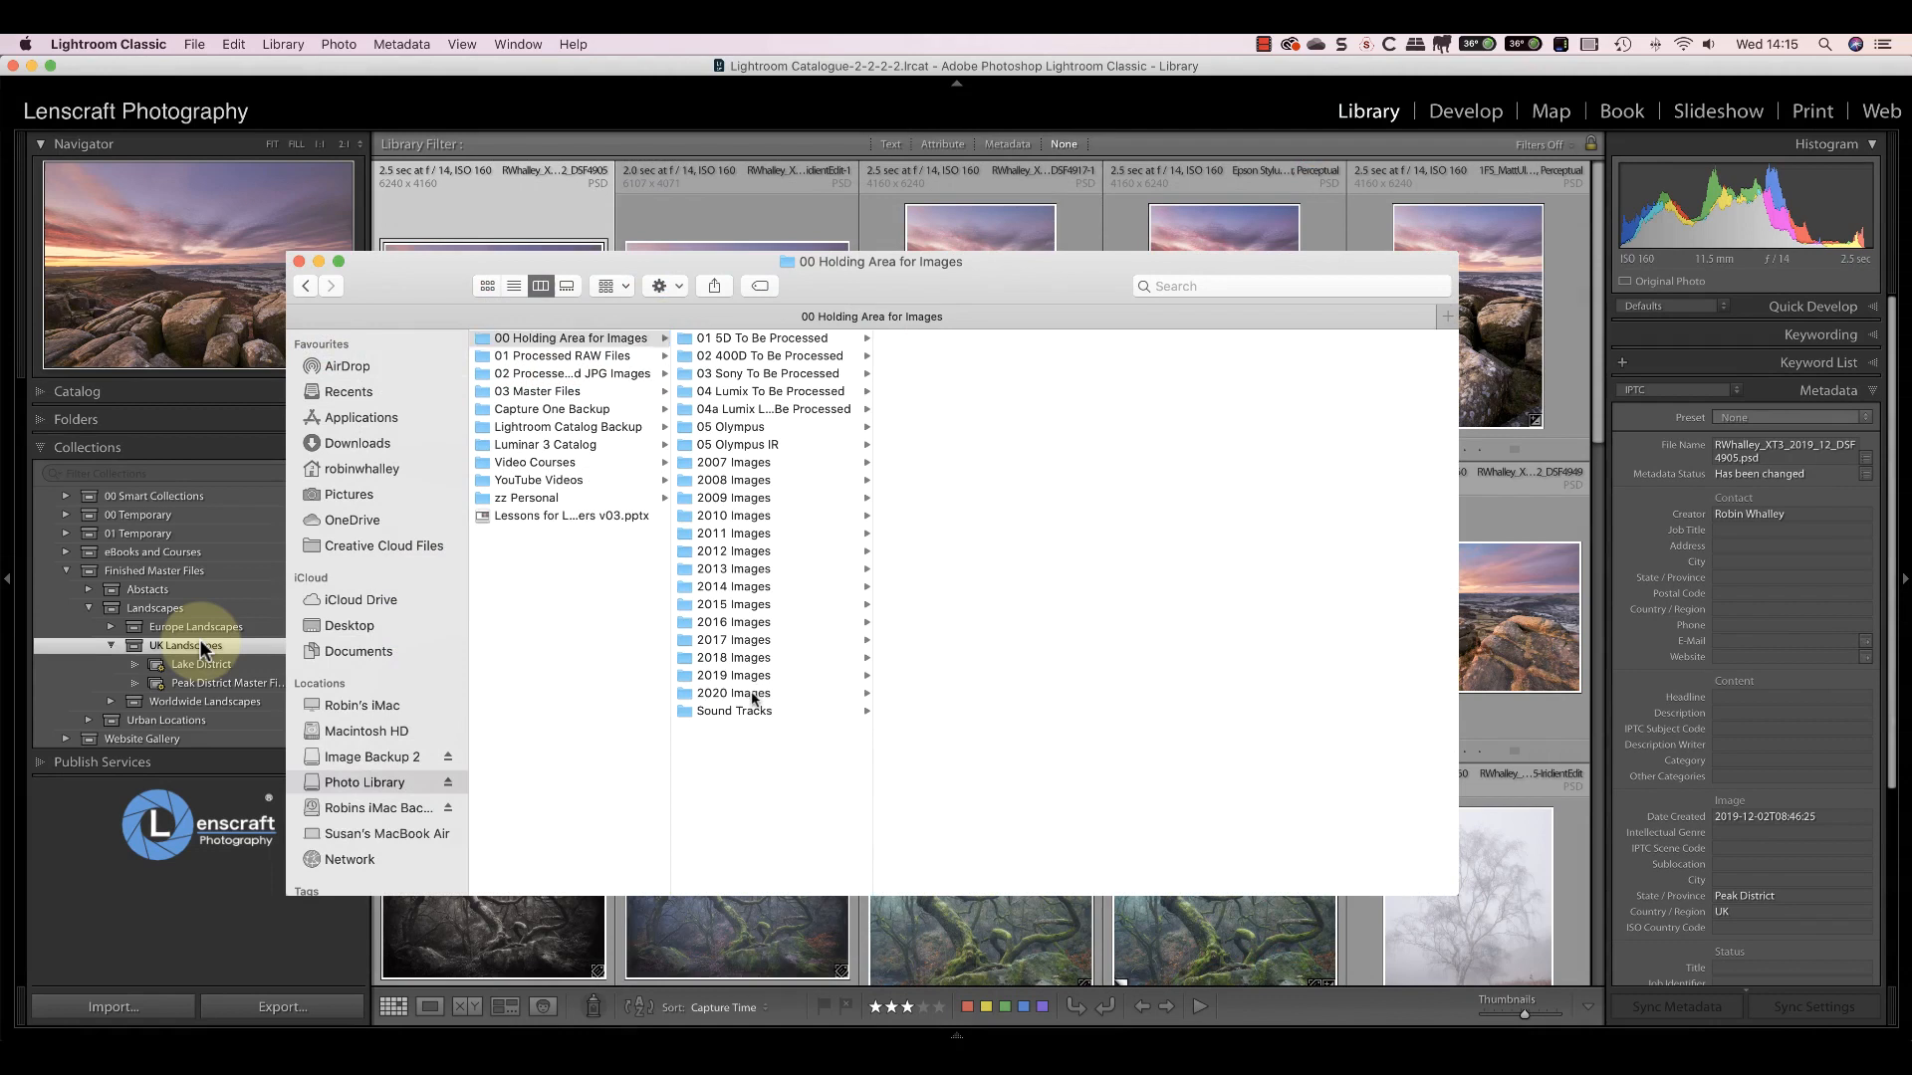
pyautogui.click(733, 693)
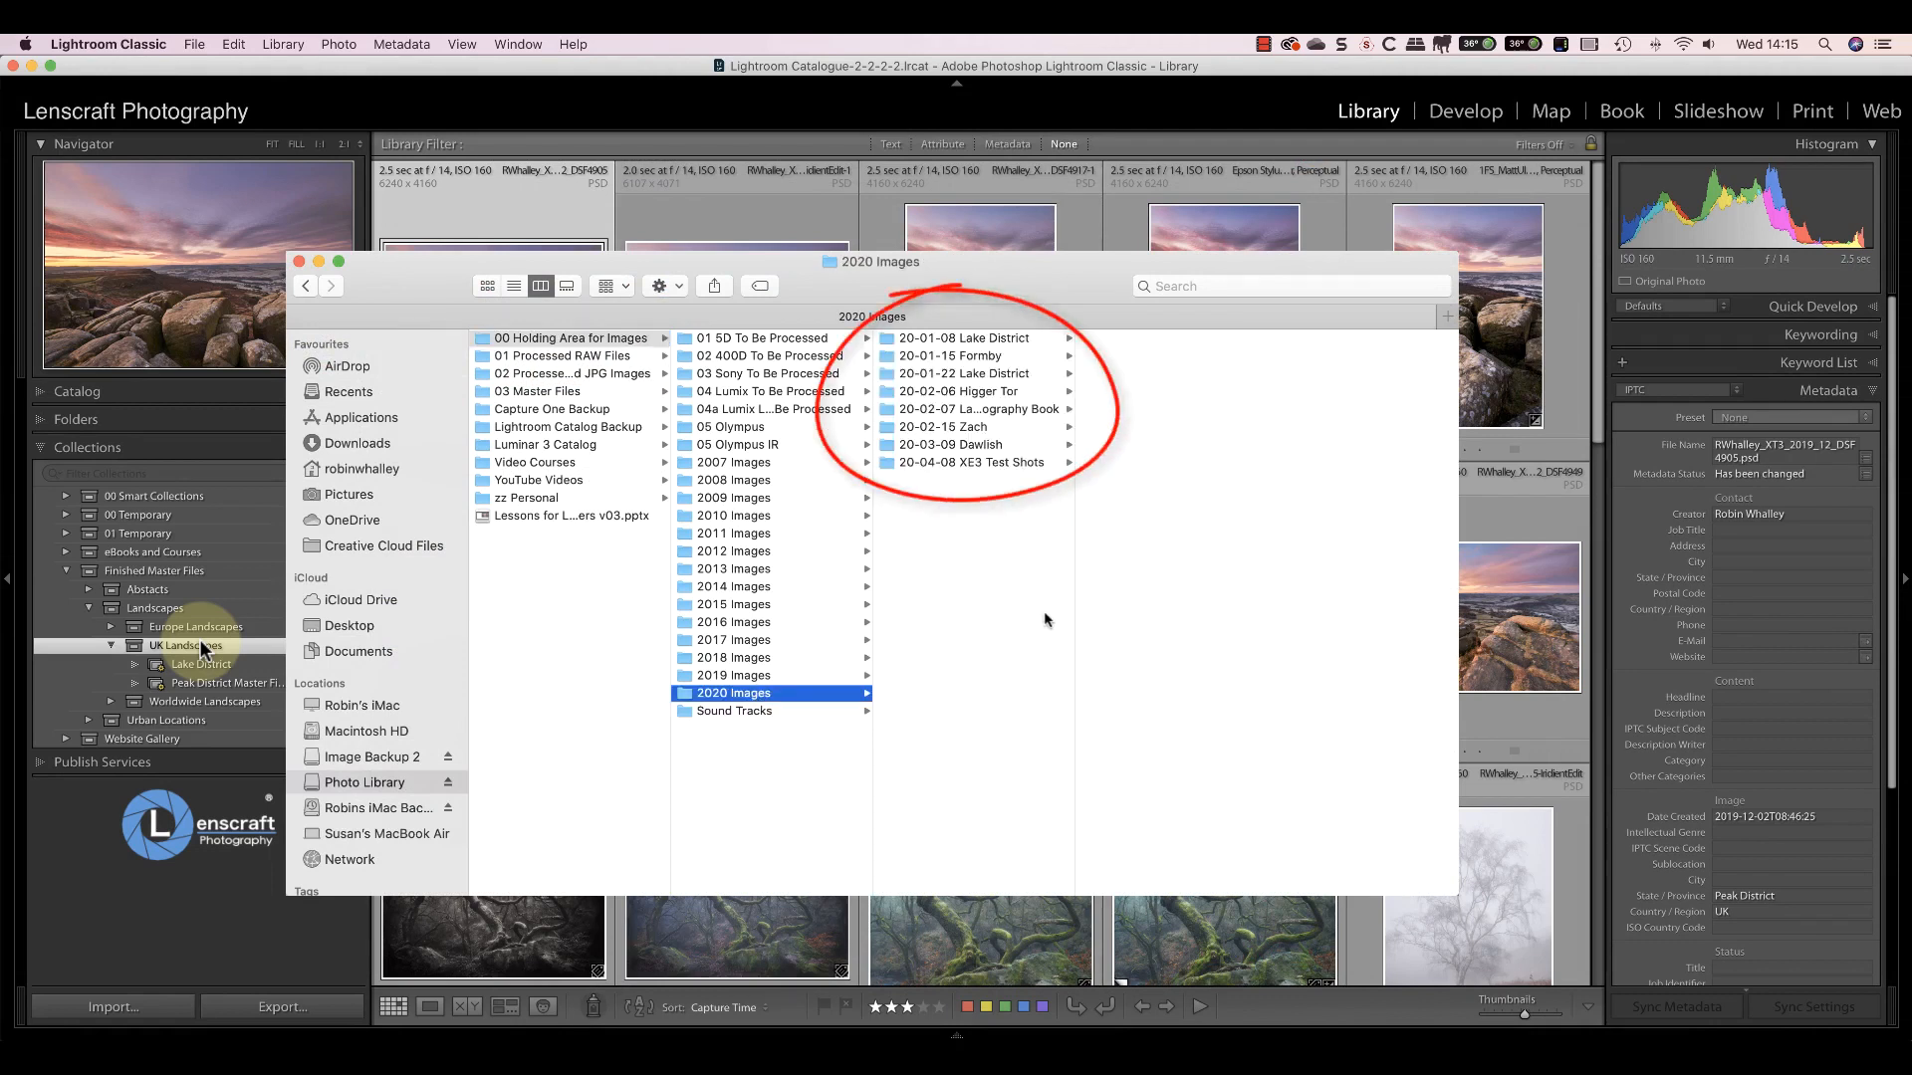